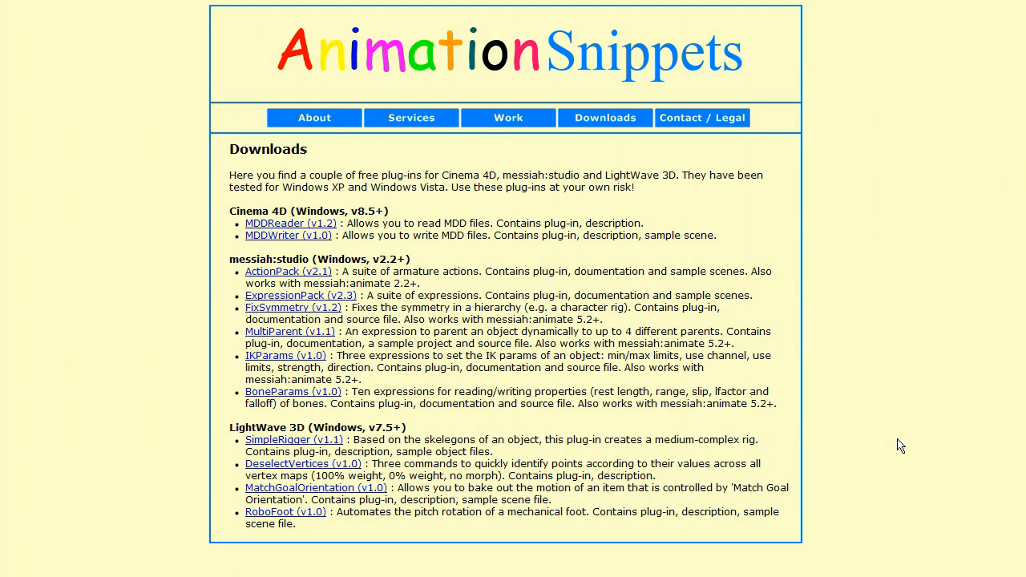
{"action": "mouse_move", "coordinate": [522, 348]}
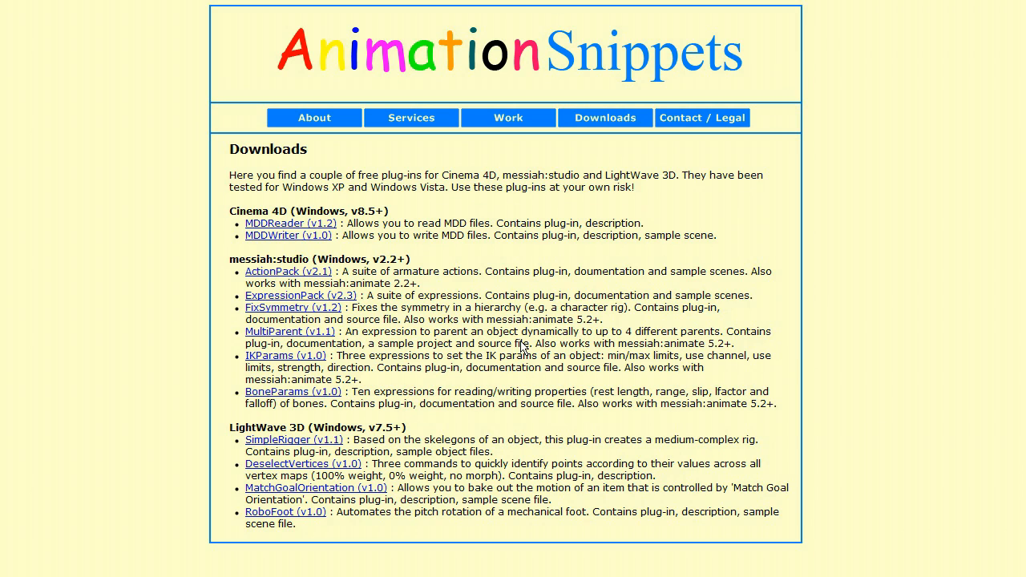
{"action": "mouse_move", "coordinate": [200, 233]}
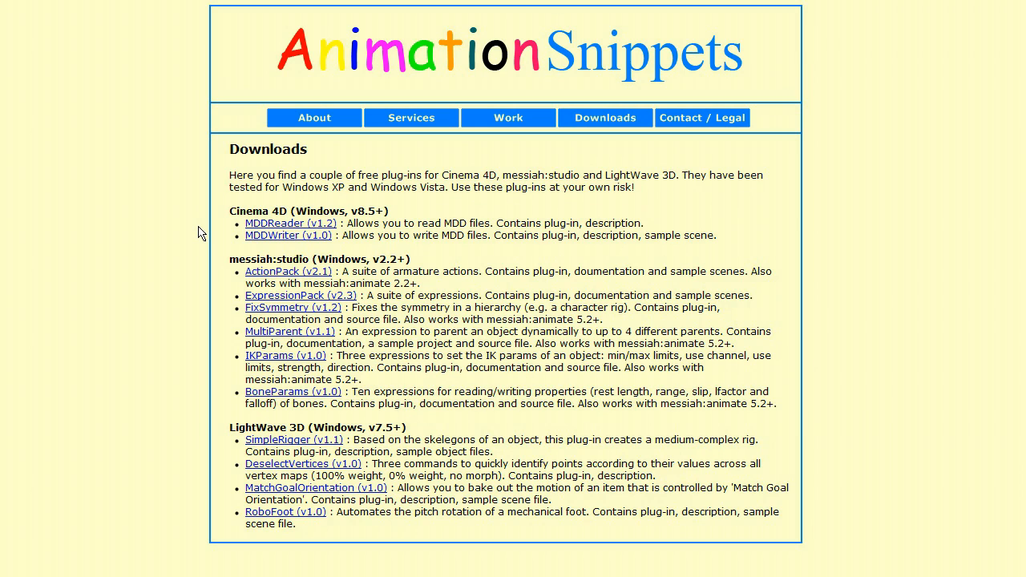
{"action": "mouse_move", "coordinate": [157, 191]}
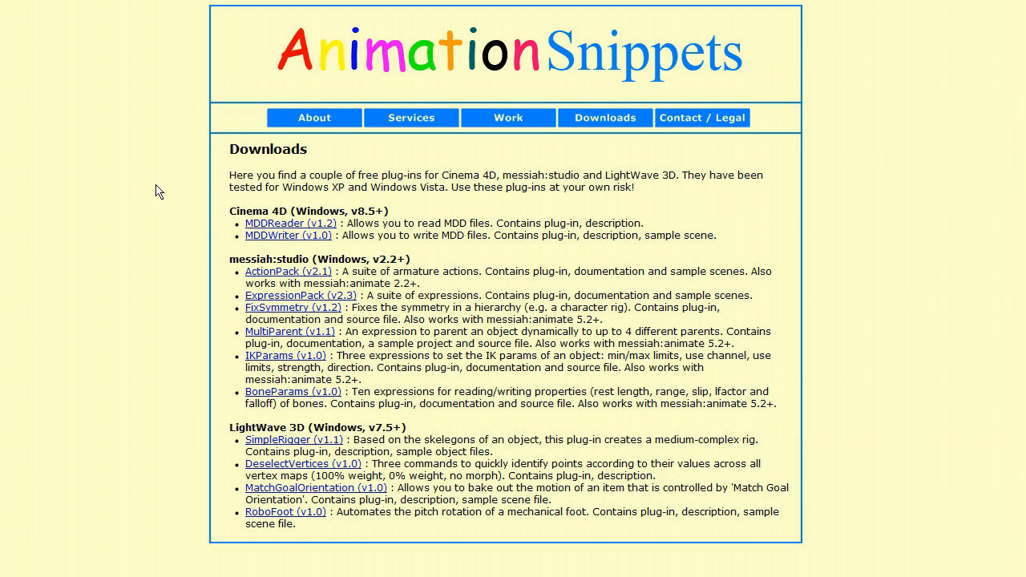
{"action": "mouse_move", "coordinate": [172, 70]}
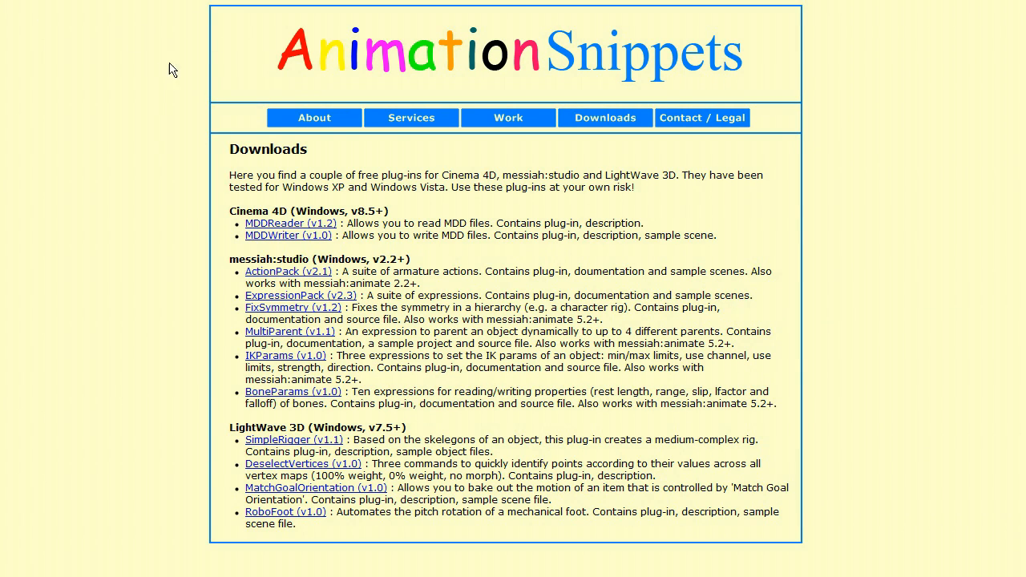
{"action": "mouse_move", "coordinate": [729, 73]}
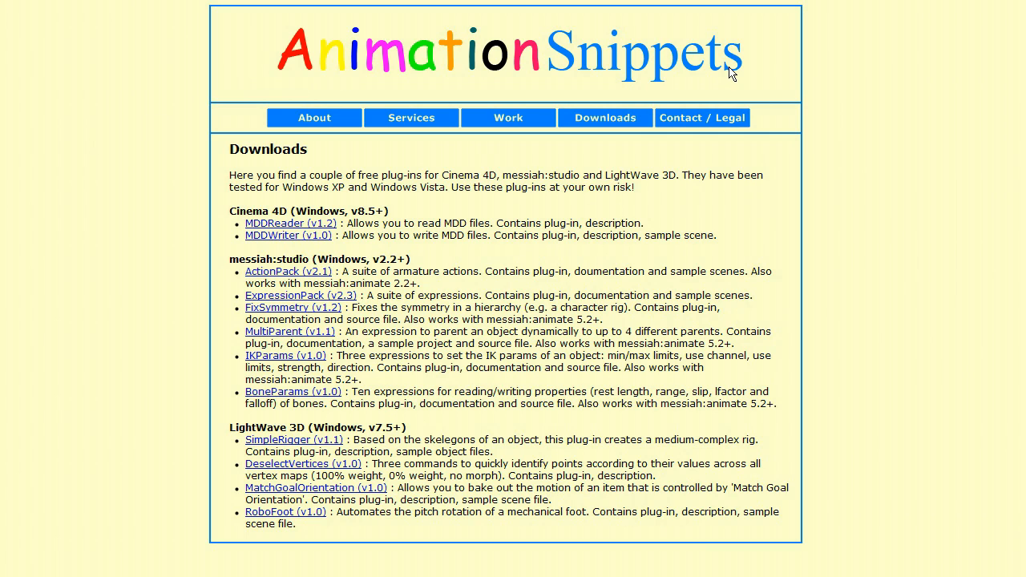
{"action": "mouse_move", "coordinate": [644, 128]}
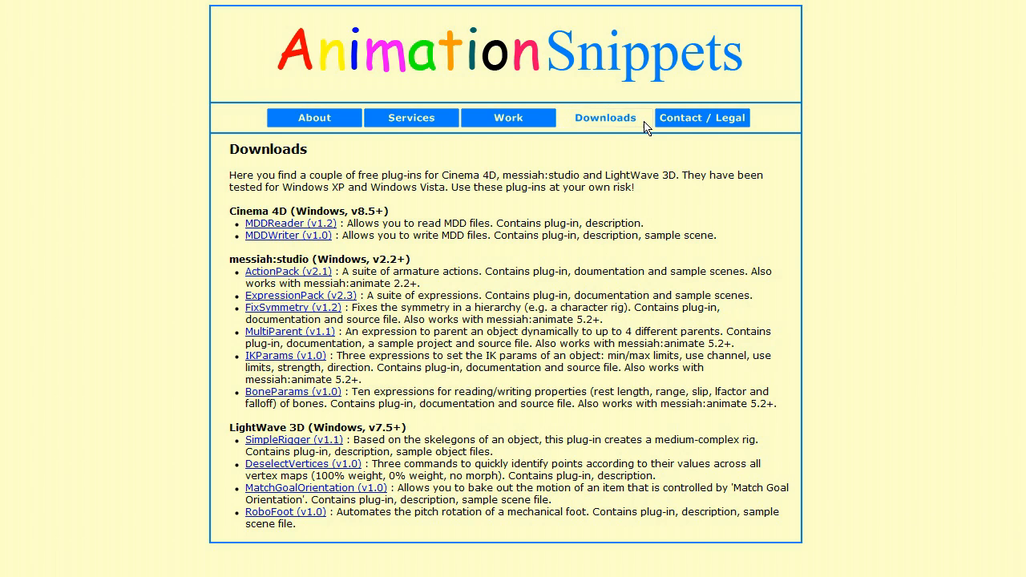
{"action": "mouse_move", "coordinate": [253, 213]}
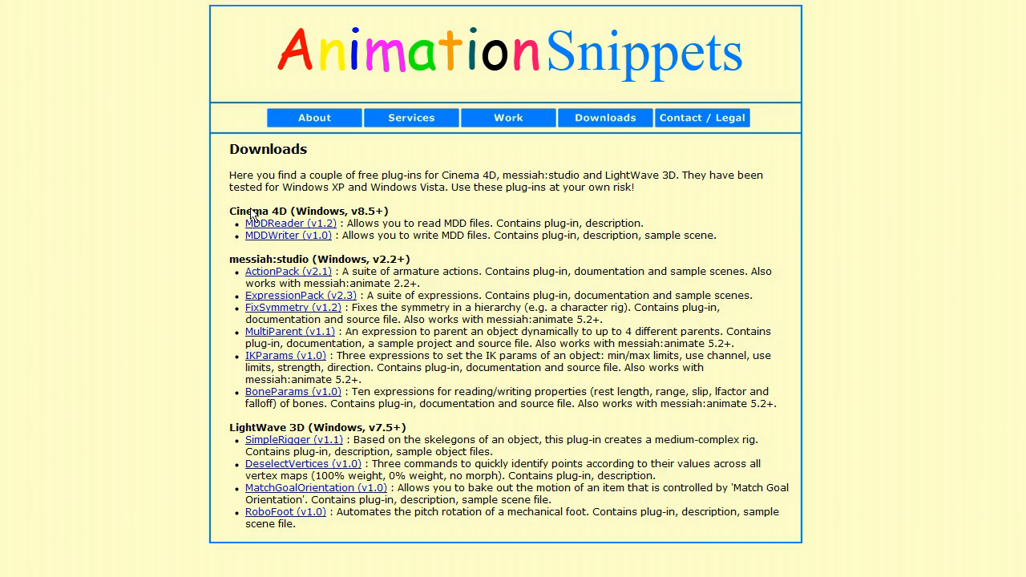
{"action": "mouse_move", "coordinate": [124, 216]}
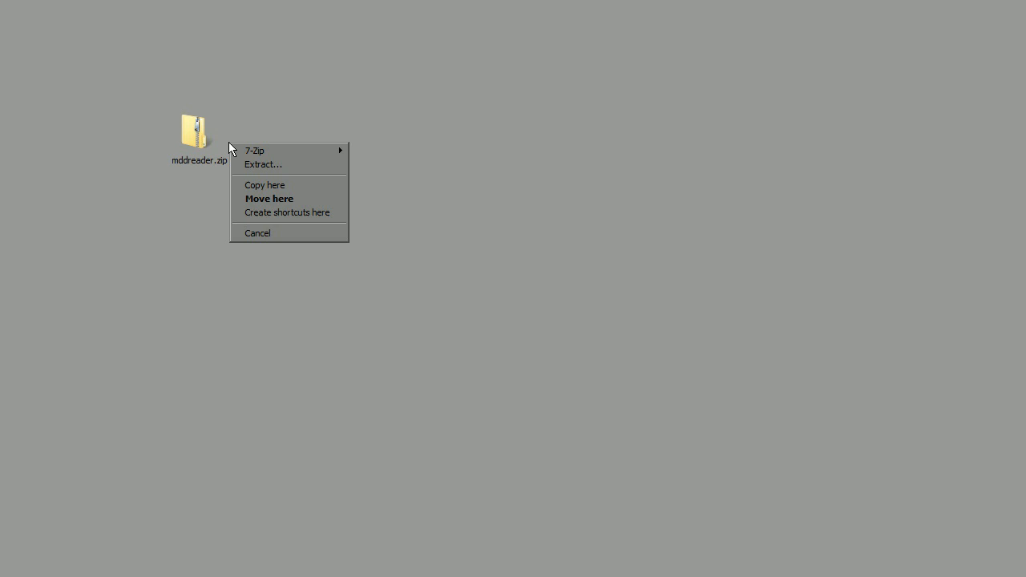
Step: Extract mddreader.zip, then browse to C:\Program Files\MAXON\CINEMA 4D R11.5 Demo\plugins
{"action": "left_click", "coordinate": [263, 164]}
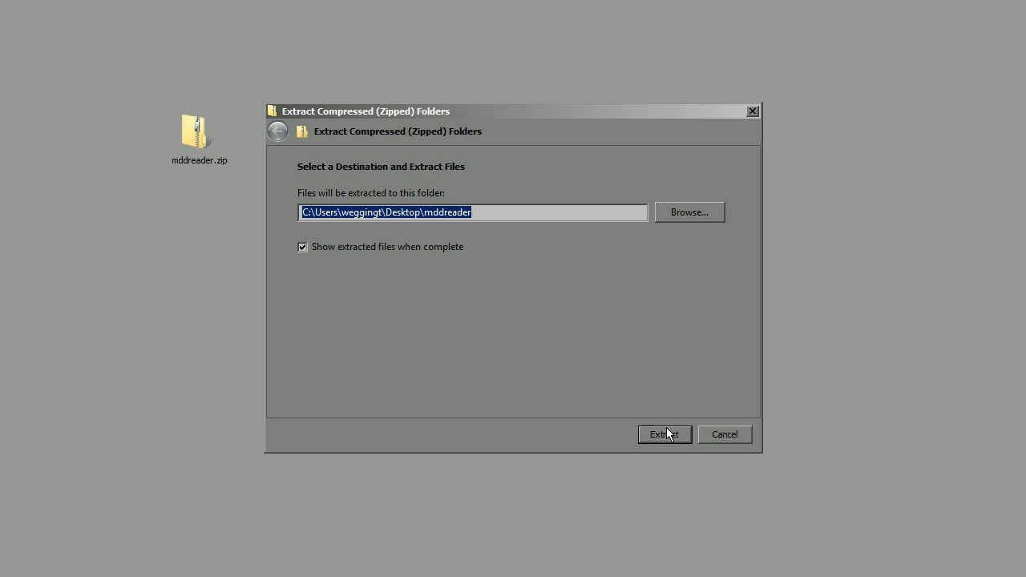
{"action": "left_click", "coordinate": [664, 435]}
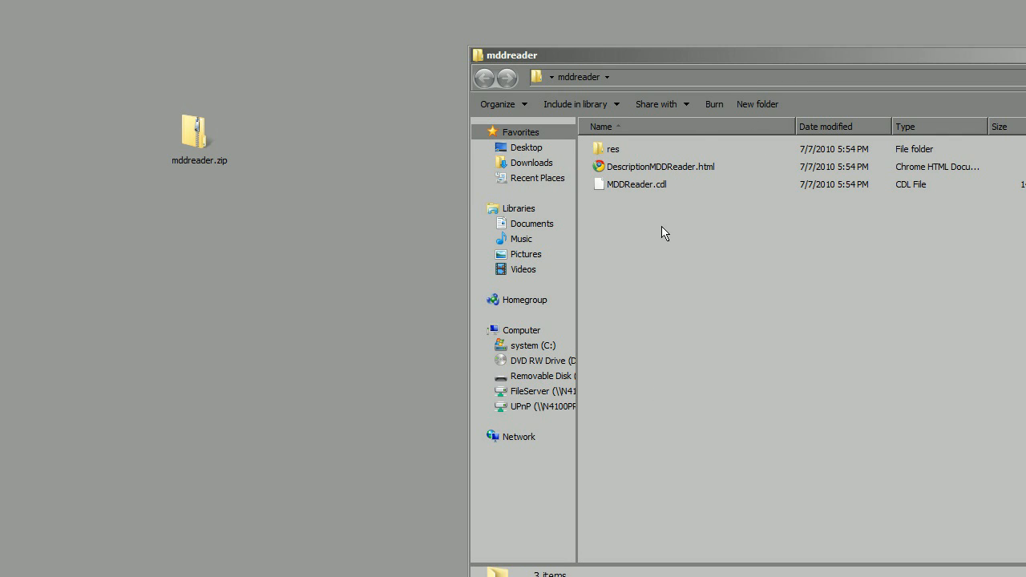
{"action": "mouse_move", "coordinate": [311, 330]}
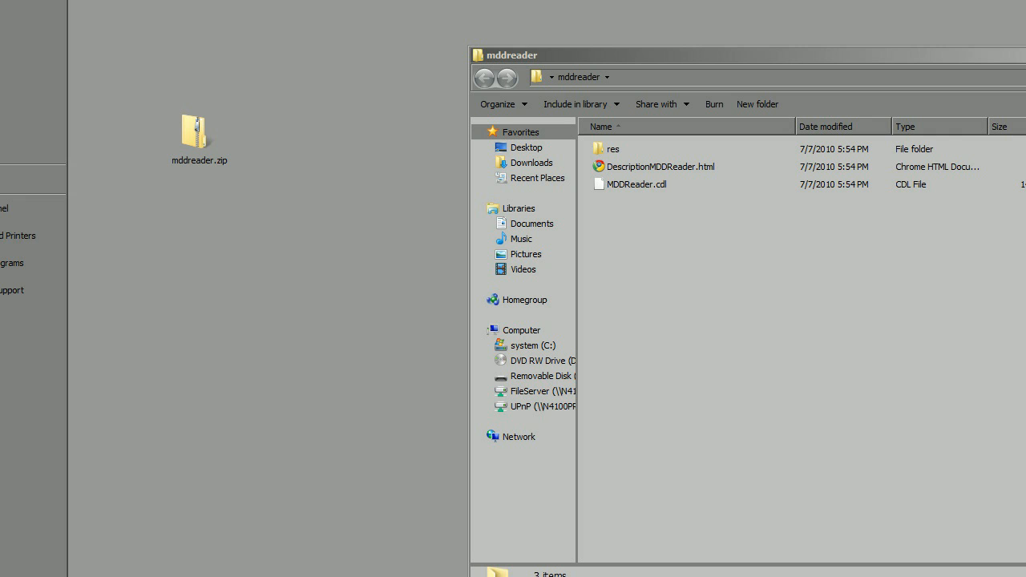
{"action": "left_click", "coordinate": [526, 330]}
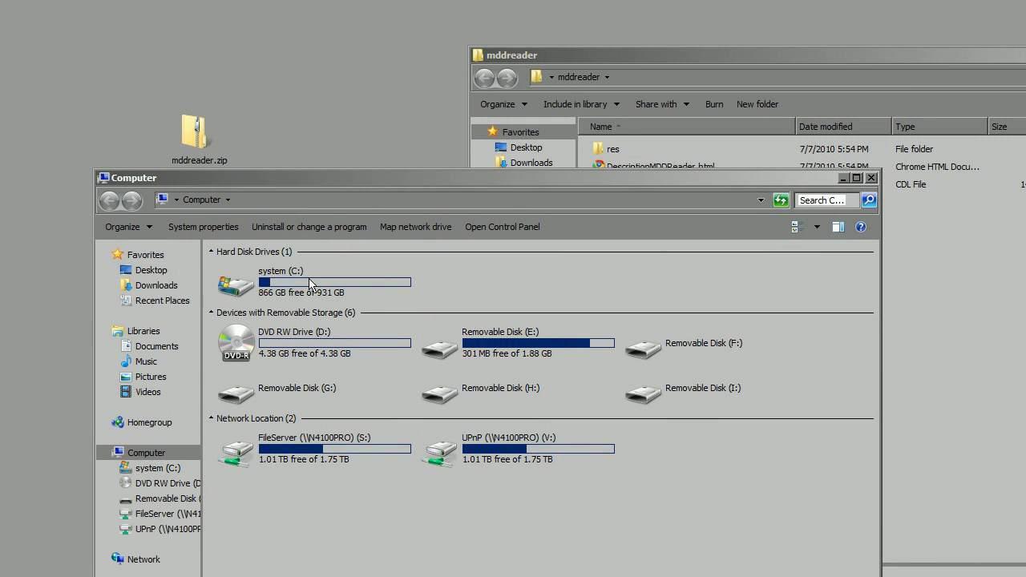
{"action": "double_click", "coordinate": [279, 271]}
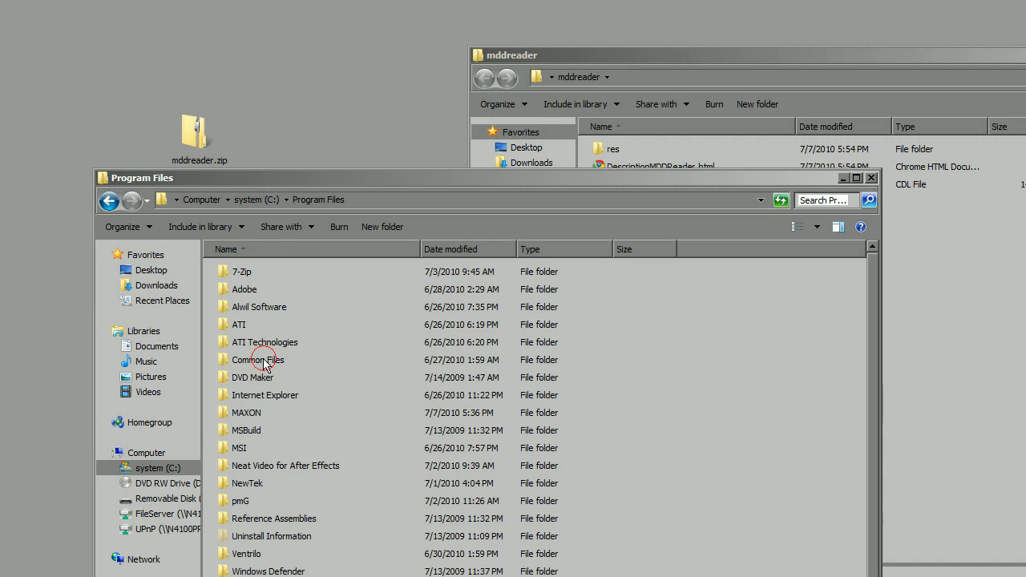
{"action": "double_click", "coordinate": [246, 413]}
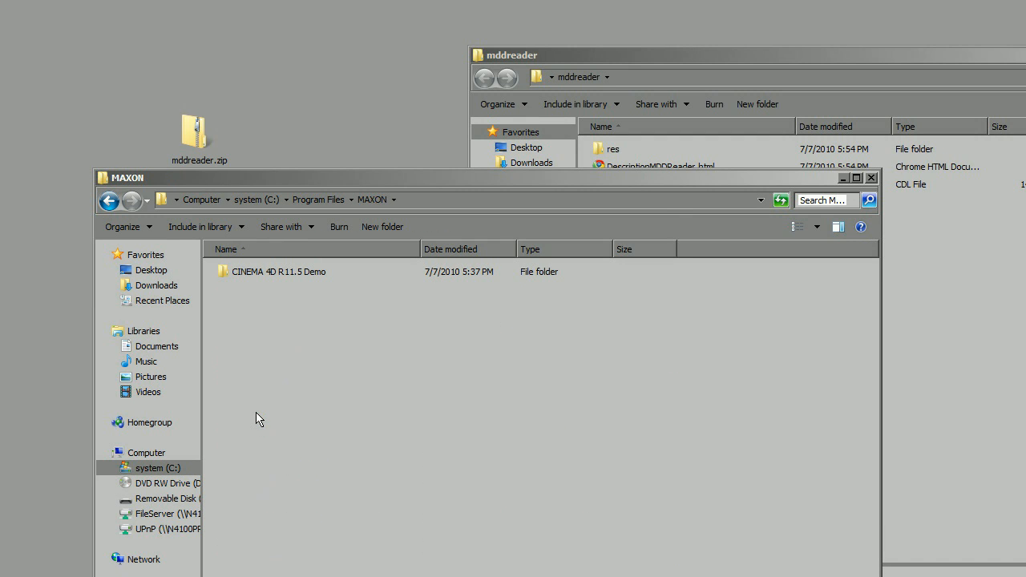
{"action": "double_click", "coordinate": [278, 271]}
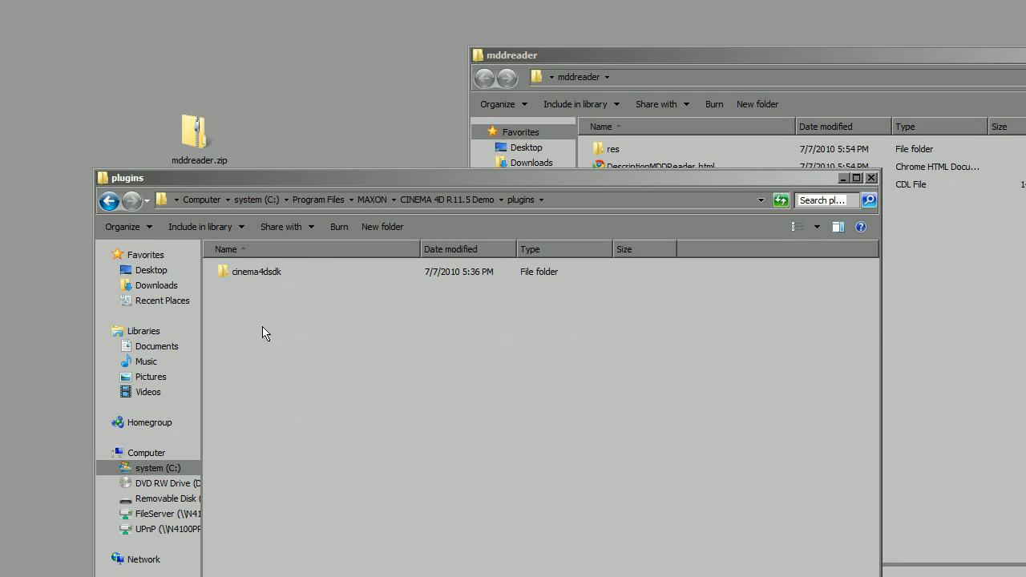
{"action": "left_click", "coordinate": [526, 54]}
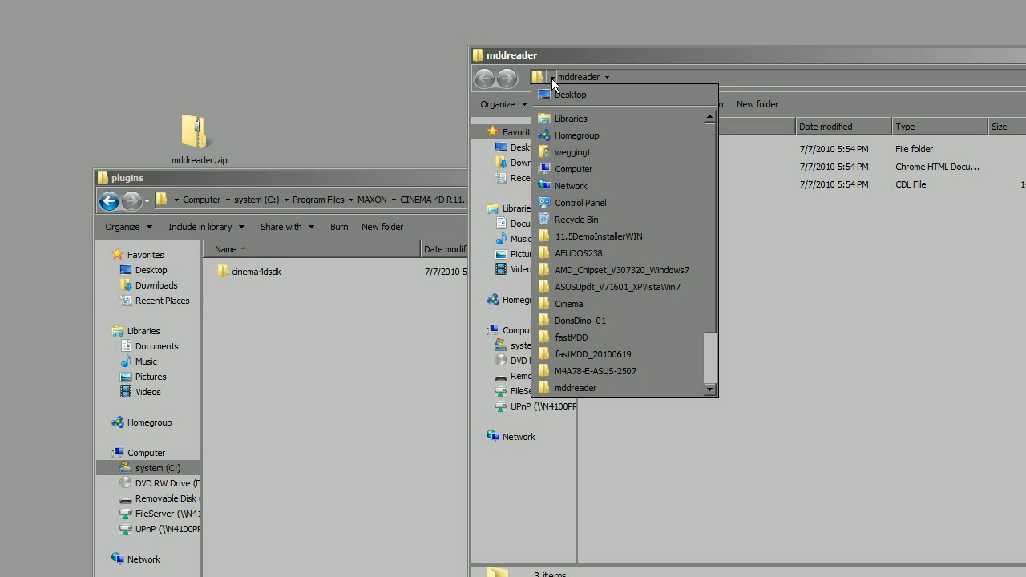
{"action": "left_click", "coordinate": [570, 94]}
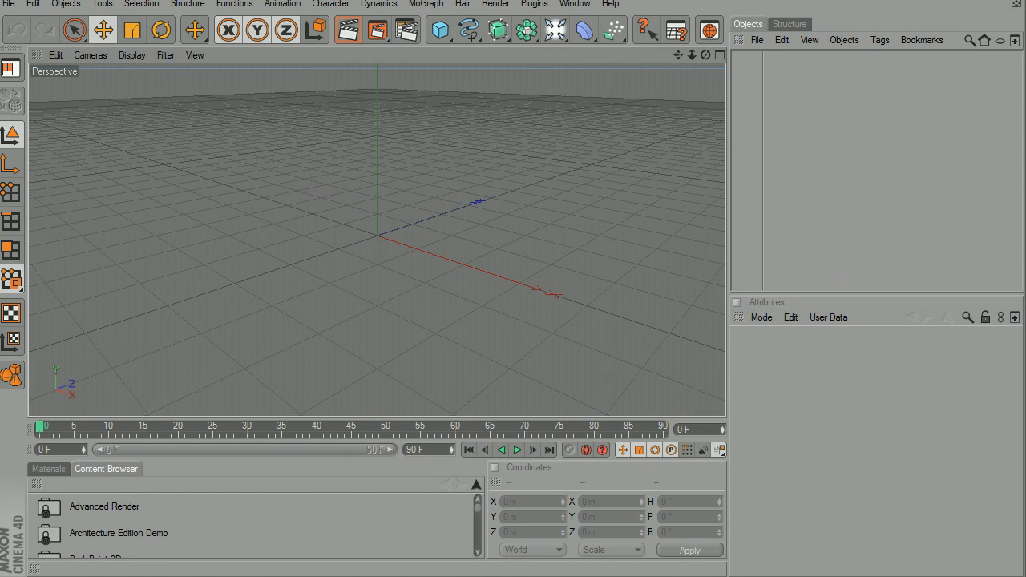
Step: Check Cinema 4D's Plugins menu to confirm MDD Reader is listed
{"action": "left_click", "coordinate": [535, 4]}
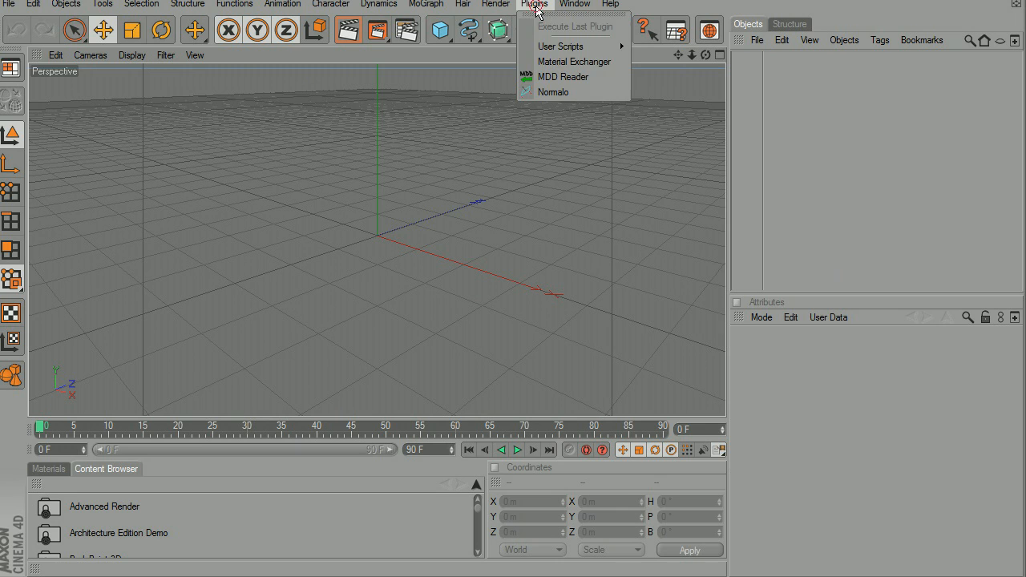
{"action": "mouse_move", "coordinate": [585, 81]}
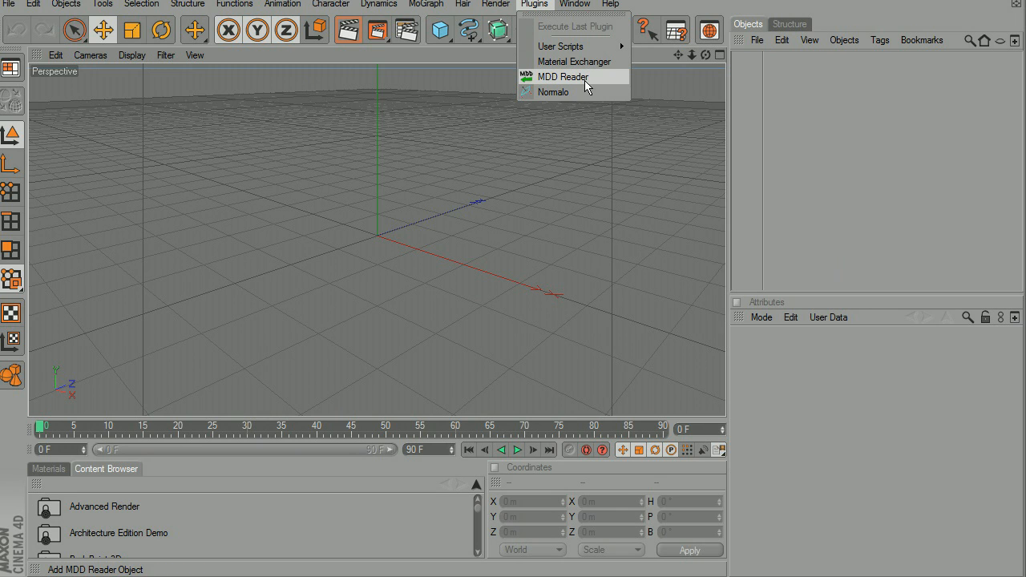
{"action": "mouse_move", "coordinate": [754, 84]}
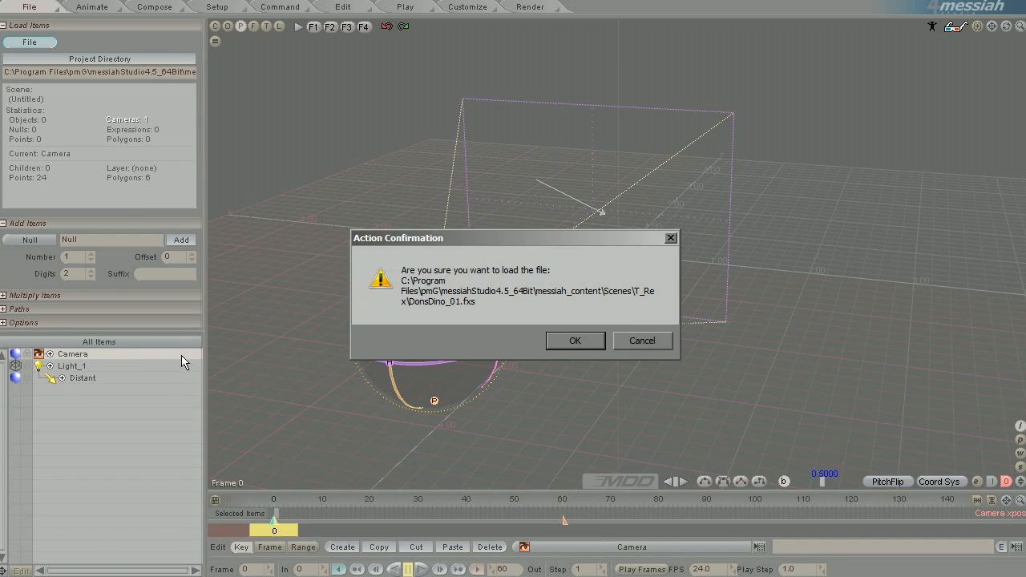
Step: Confirm loading DonsDino_01.fxs and let it replace the current scene
{"action": "left_click", "coordinate": [576, 341]}
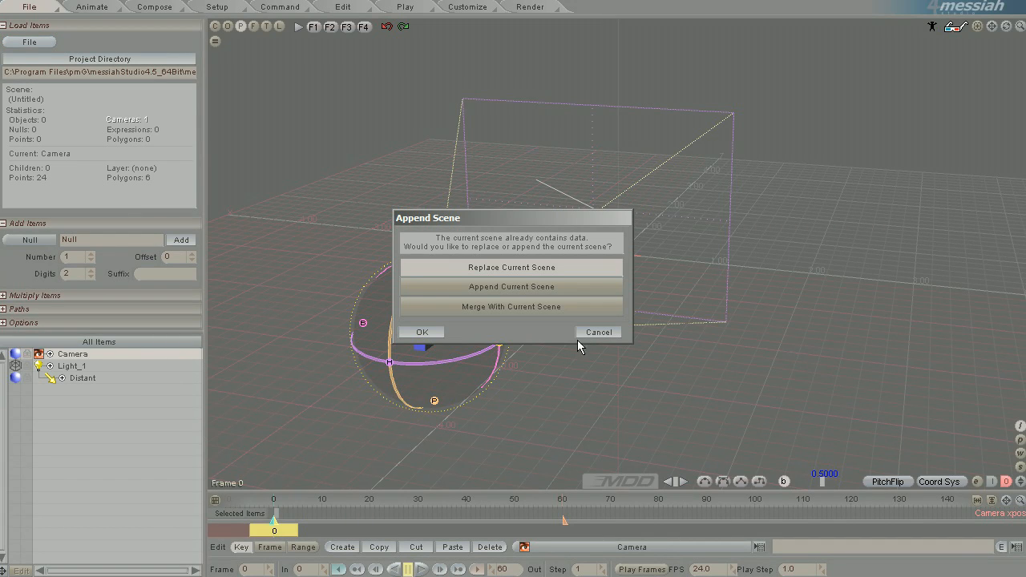
{"action": "left_click", "coordinate": [510, 267]}
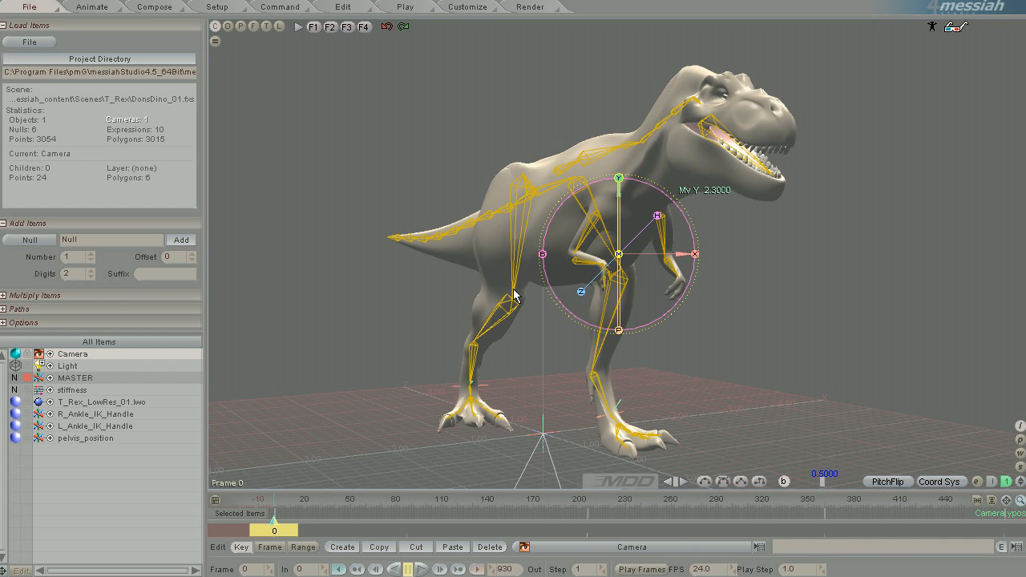
Step: Scrub the timeline graph to inspect TRN_JAW's animated pitch curve around frame 119
{"action": "left_click_drag", "start_coordinate": [275, 530], "coordinate": [648, 530]}
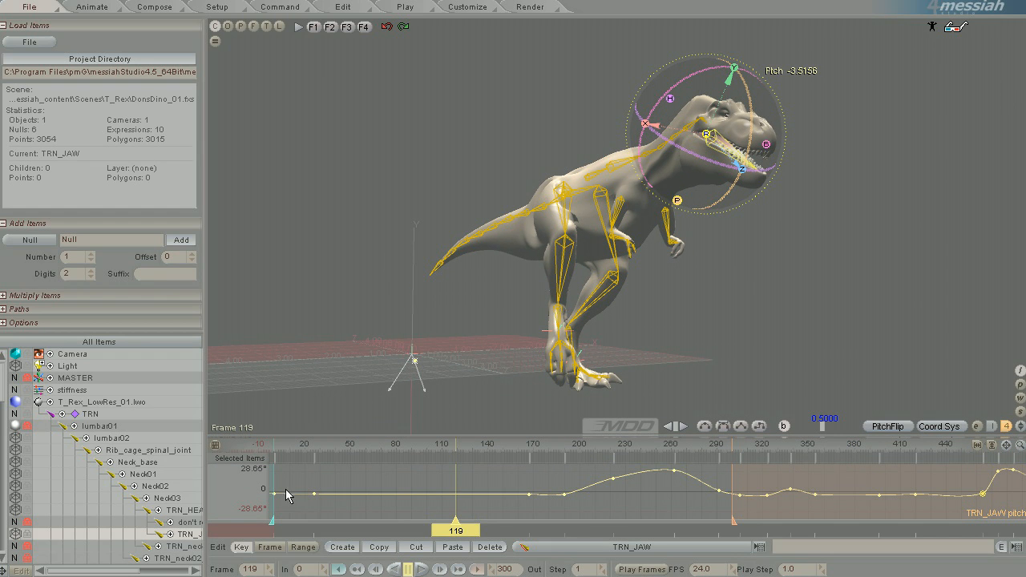
{"action": "mouse_move", "coordinate": [1018, 445]}
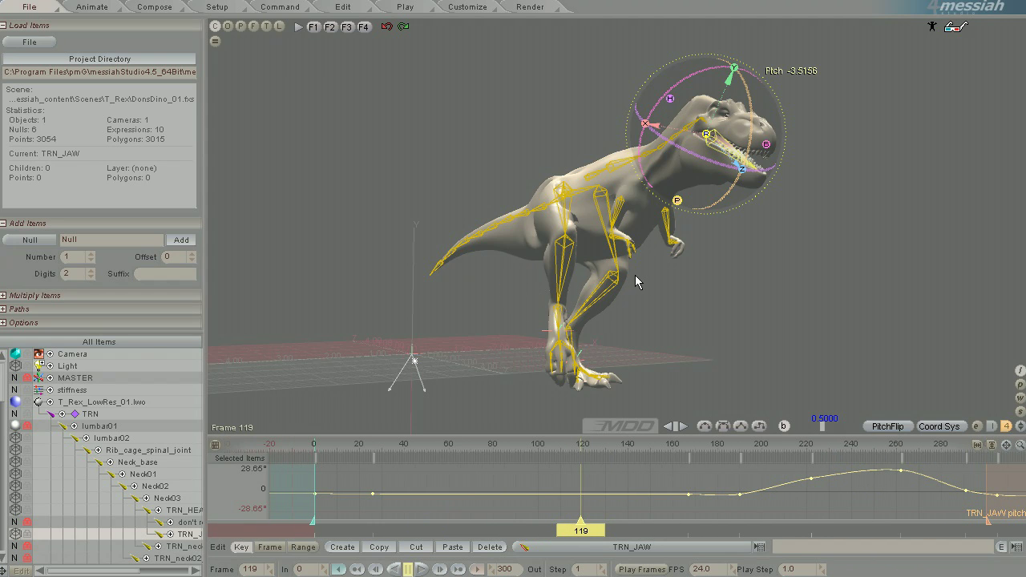
{"action": "mouse_move", "coordinate": [520, 345]}
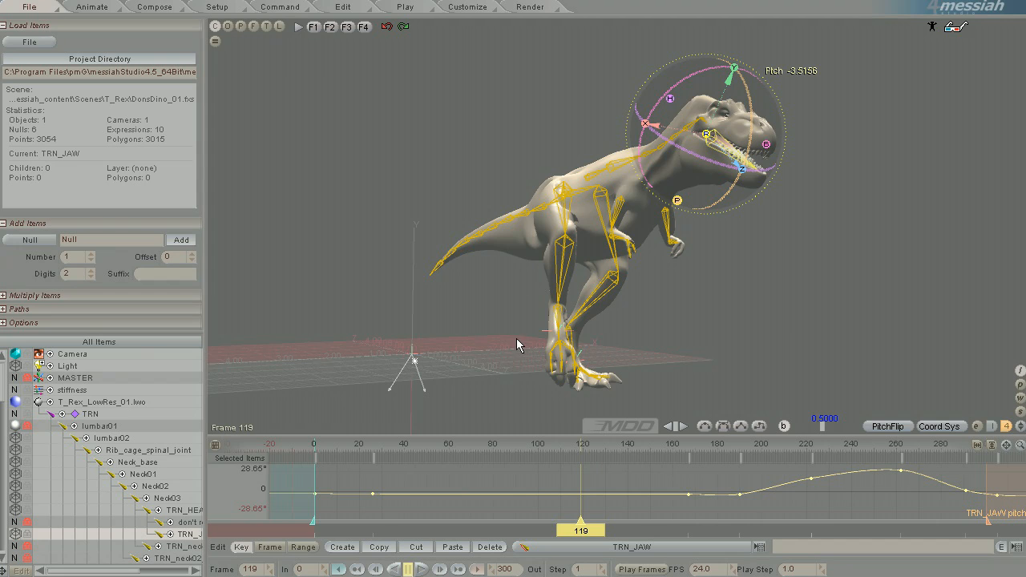
{"action": "mouse_move", "coordinate": [512, 222]}
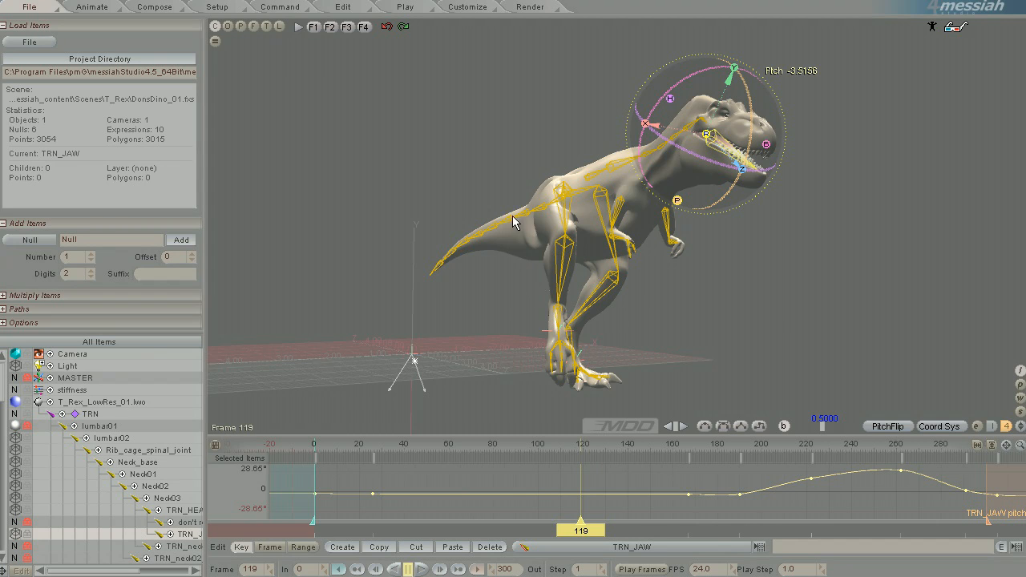
{"action": "mouse_move", "coordinate": [508, 266]}
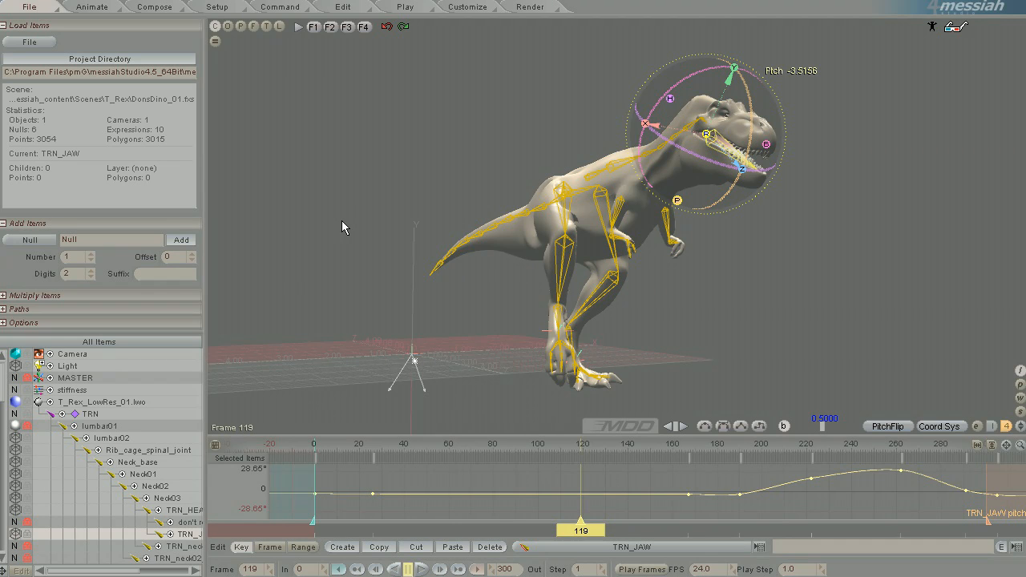
Step: Try an OBJ export from the Setup workspace and dismiss the non-geometric object error
{"action": "left_click", "coordinate": [216, 7]}
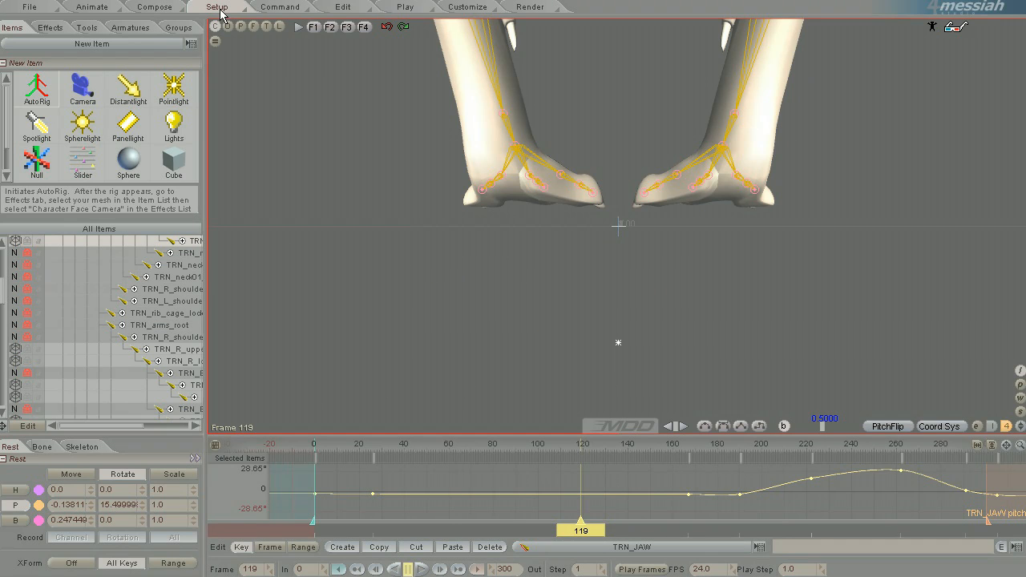
{"action": "mouse_move", "coordinate": [540, 189]}
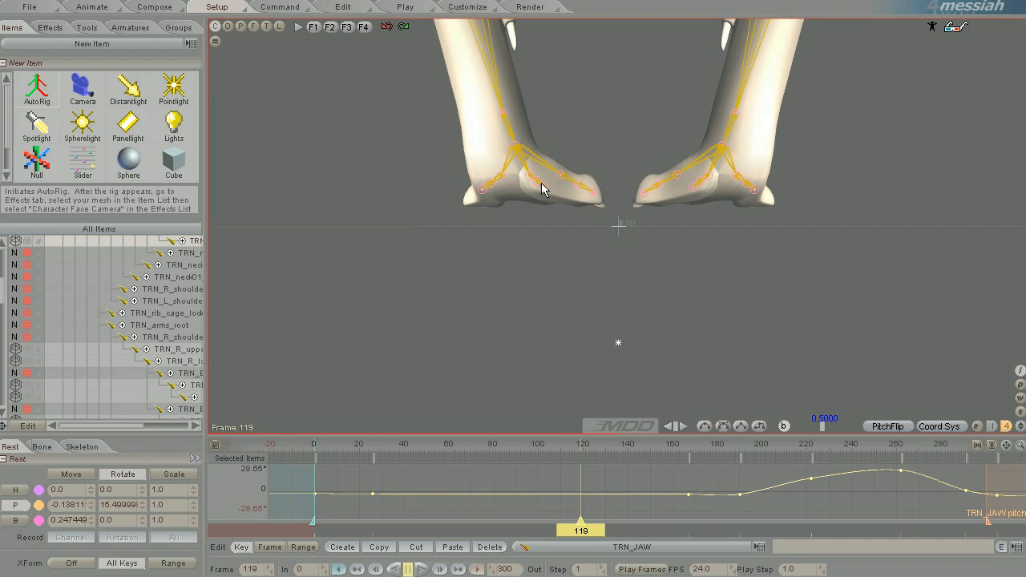
{"action": "mouse_move", "coordinate": [712, 274]}
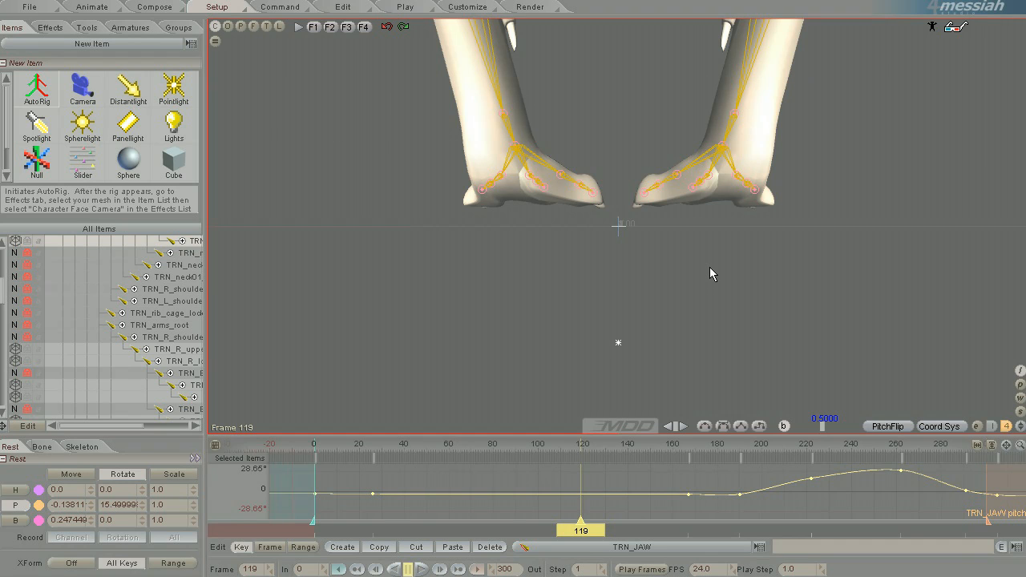
{"action": "mouse_move", "coordinate": [37, 9]}
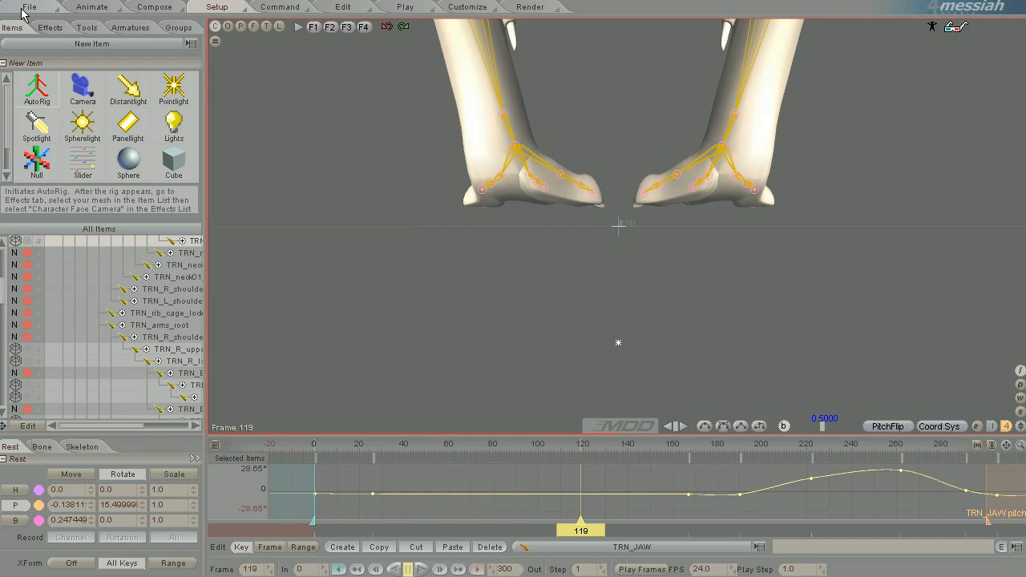
{"action": "left_click", "coordinate": [32, 8]}
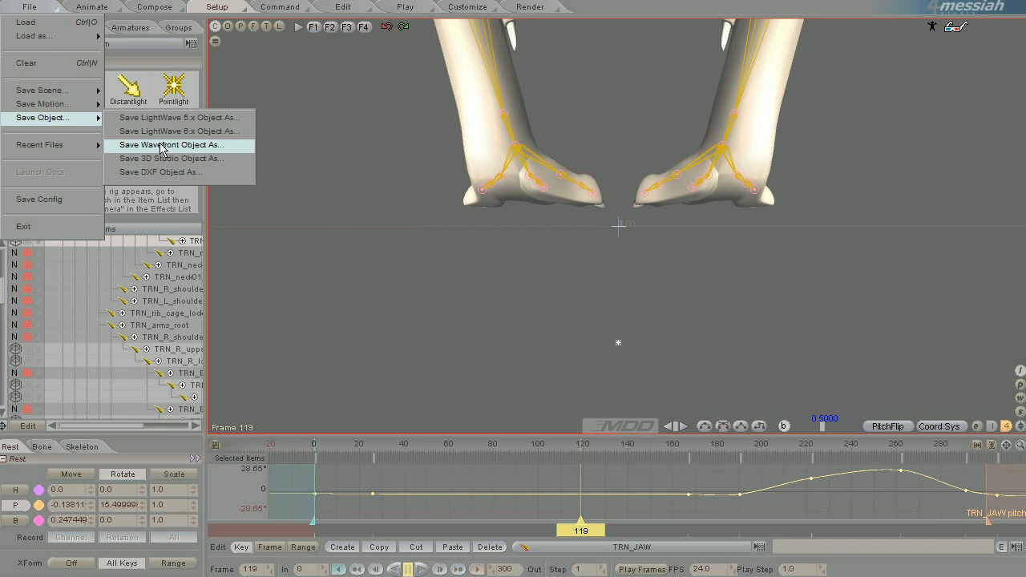
{"action": "left_click", "coordinate": [171, 144]}
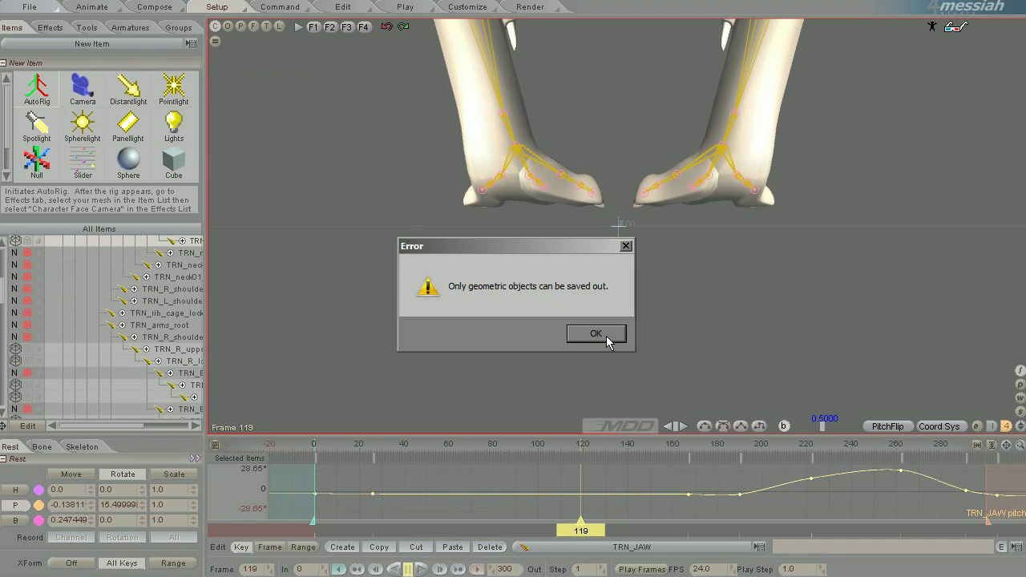
{"action": "left_click", "coordinate": [595, 334]}
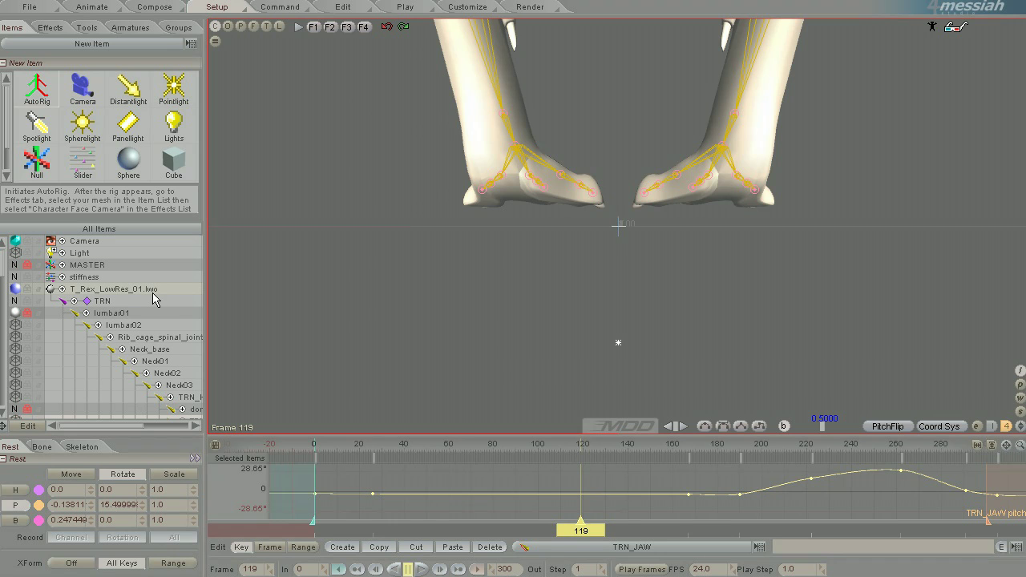
{"action": "mouse_move", "coordinate": [118, 314]}
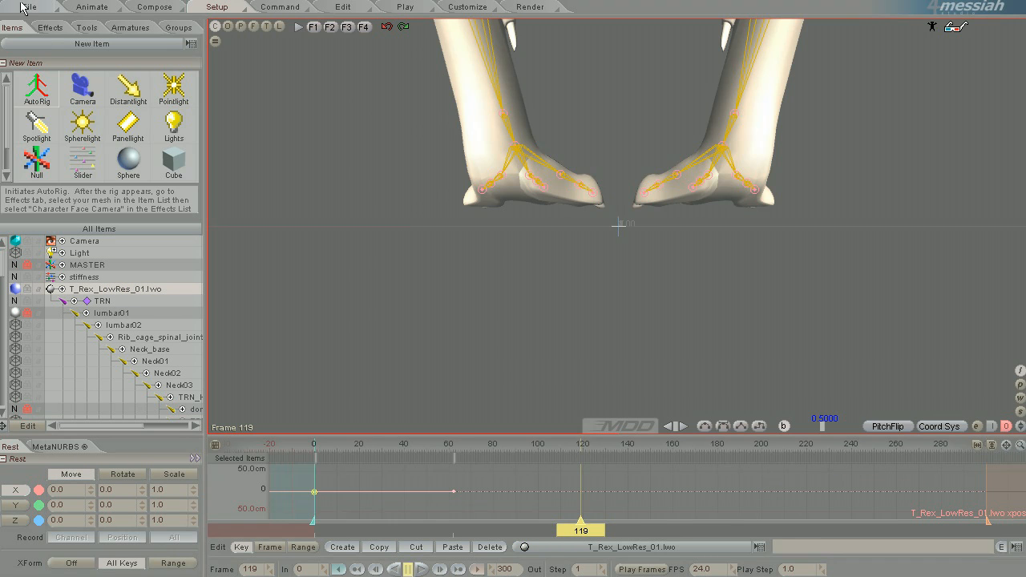
Step: Save the T-Rex mesh as Wavefront OBJ over T_Rex_Fixed.obj and acknowledge the save
{"action": "left_click", "coordinate": [27, 8]}
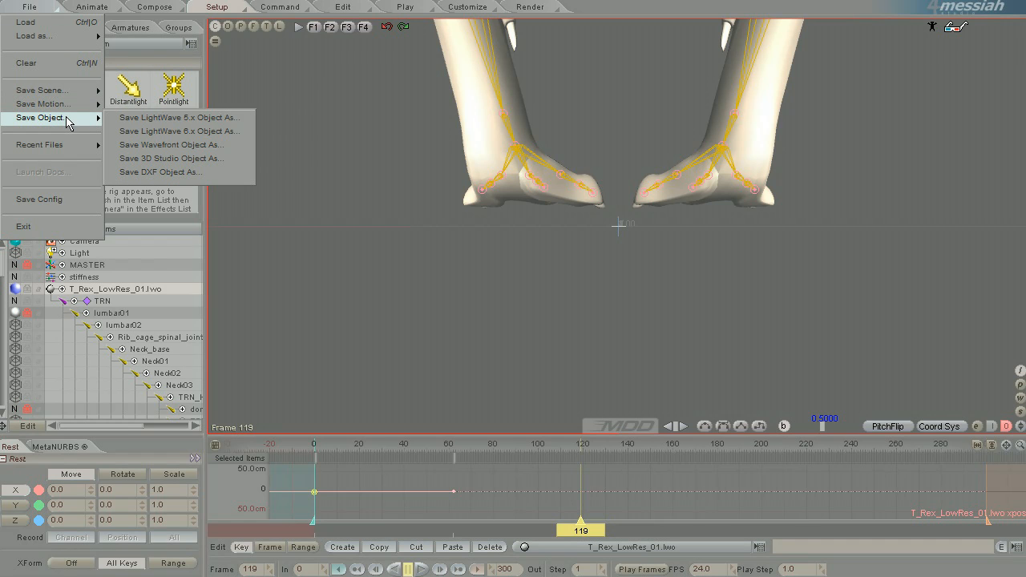
{"action": "left_click", "coordinate": [172, 145]}
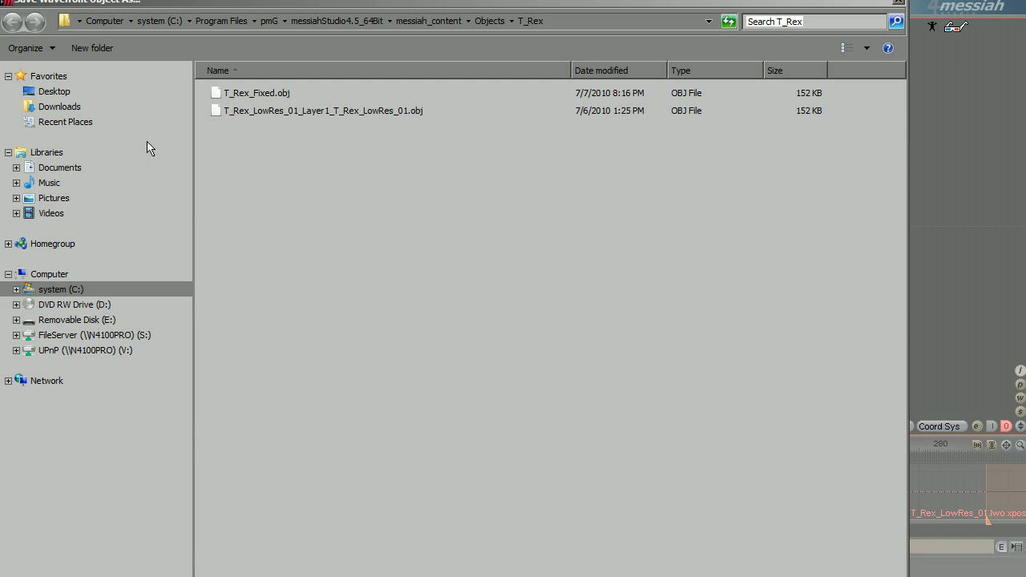
{"action": "left_click", "coordinate": [251, 92]}
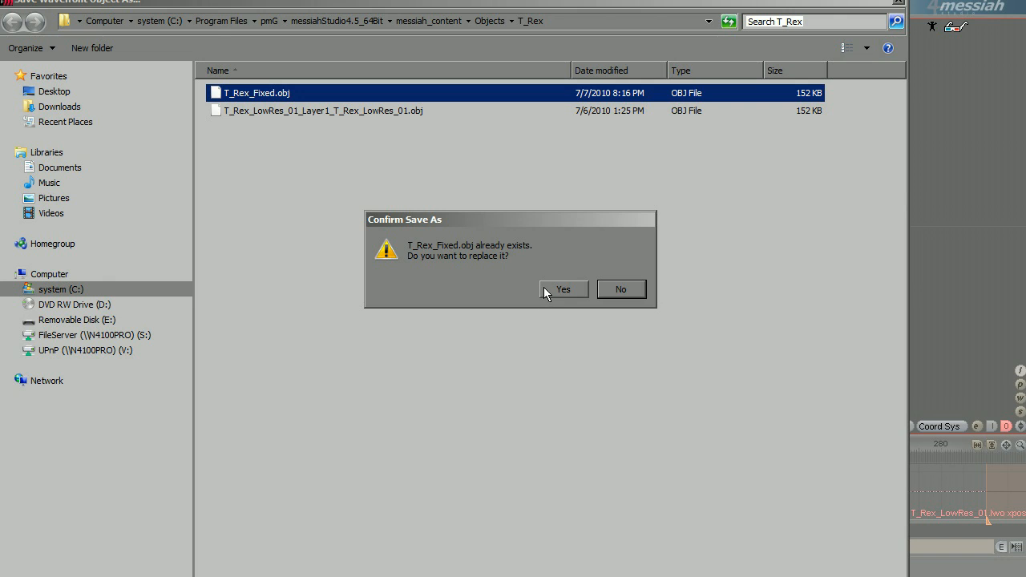
{"action": "left_click", "coordinate": [563, 288]}
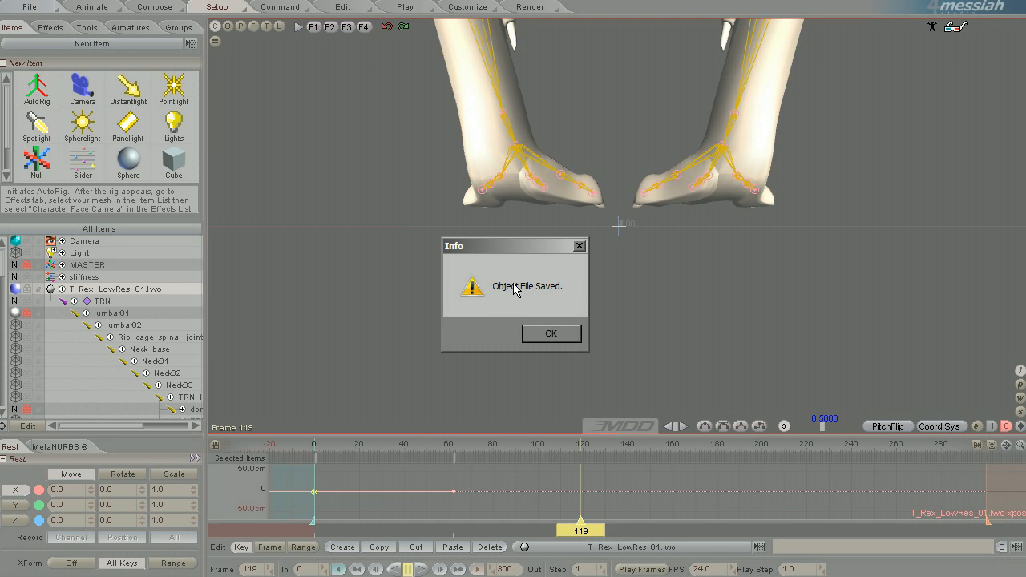
{"action": "left_click", "coordinate": [550, 333]}
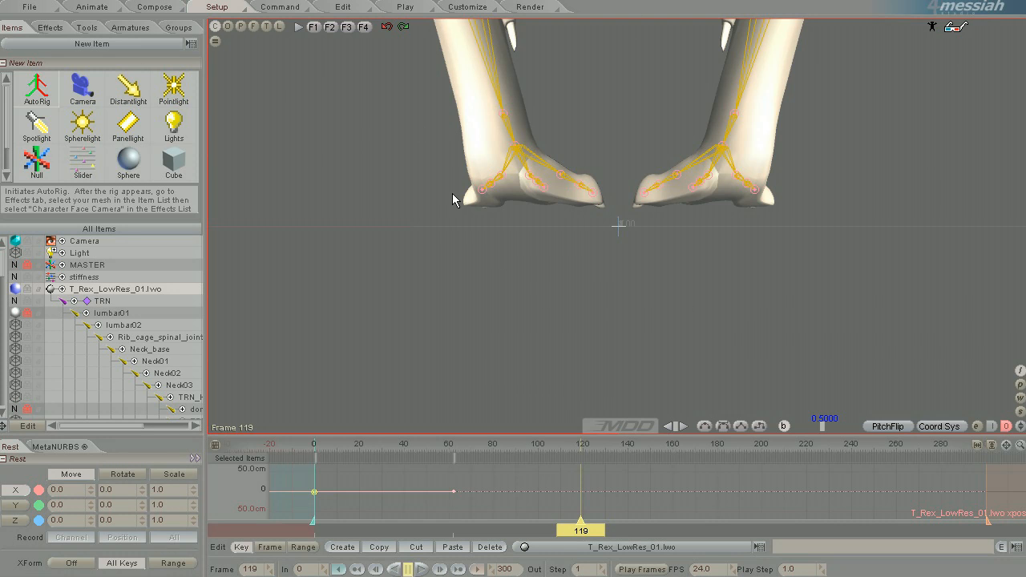
{"action": "mouse_move", "coordinate": [36, 14]}
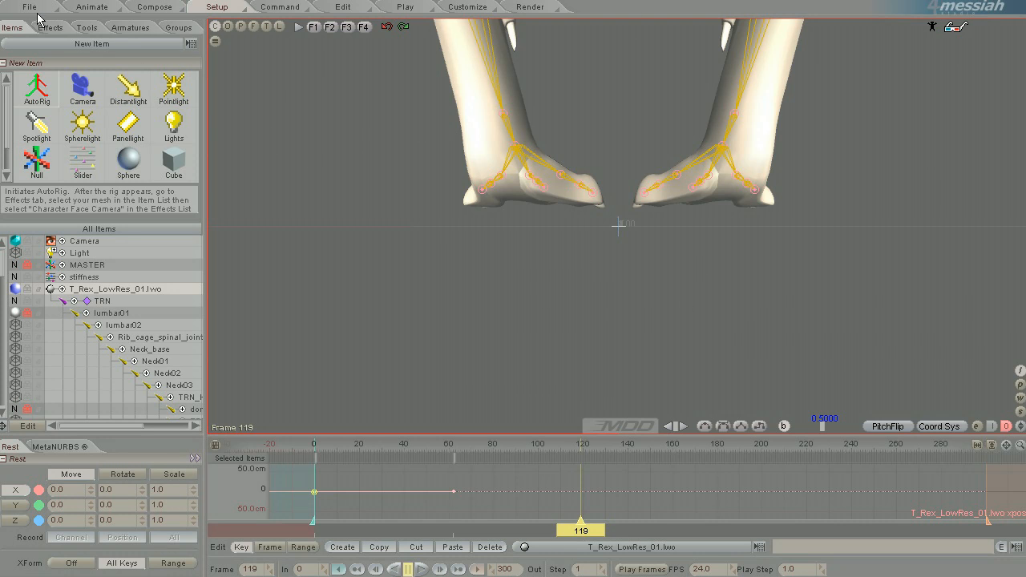
Step: Use Replace under Multiply Items to swap T_Rex_LowRes_01.lwo for T_Rex_Fixed.obj
{"action": "left_click", "coordinate": [36, 6]}
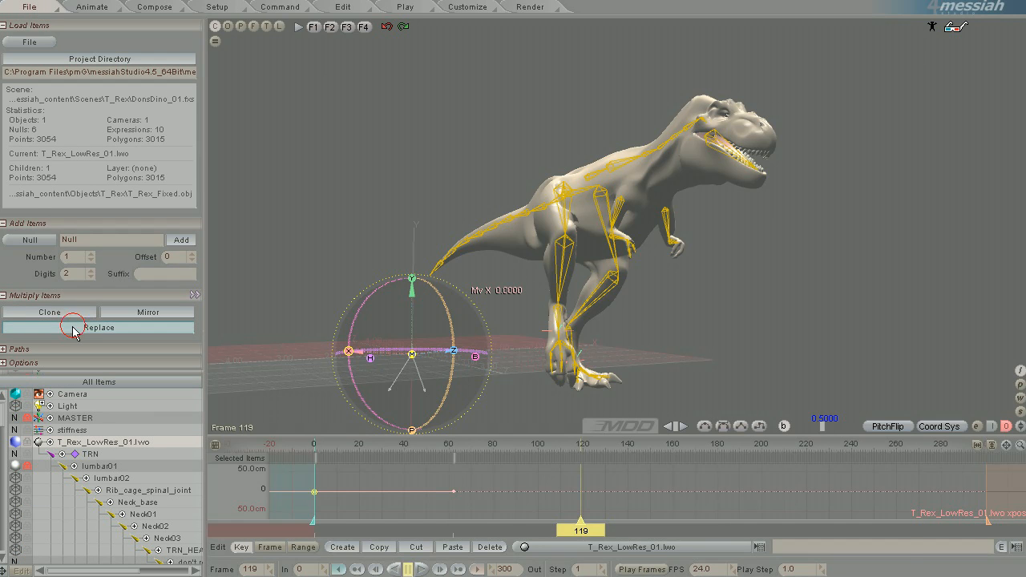
{"action": "left_click", "coordinate": [99, 327]}
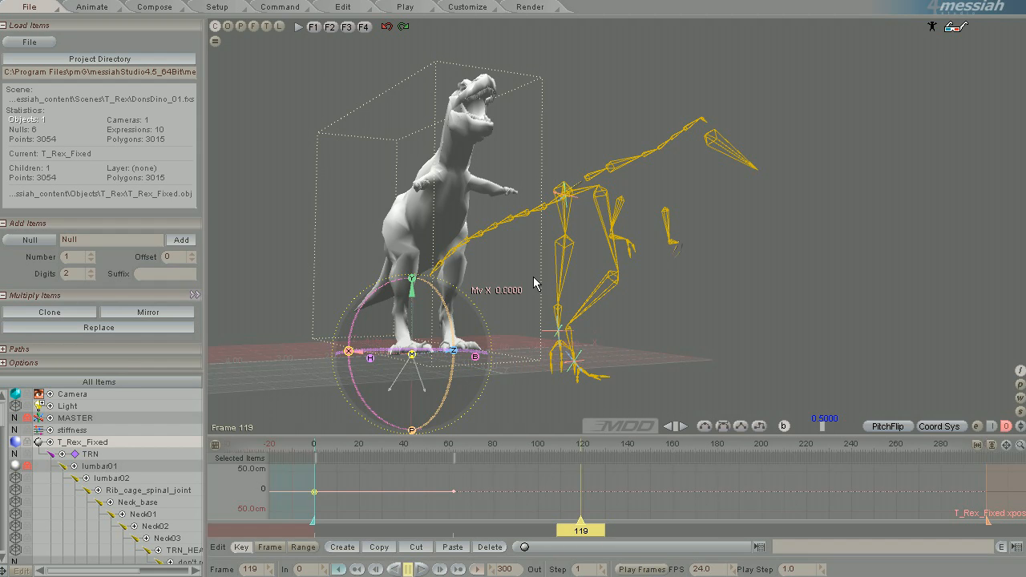
{"action": "left_click", "coordinate": [216, 7]}
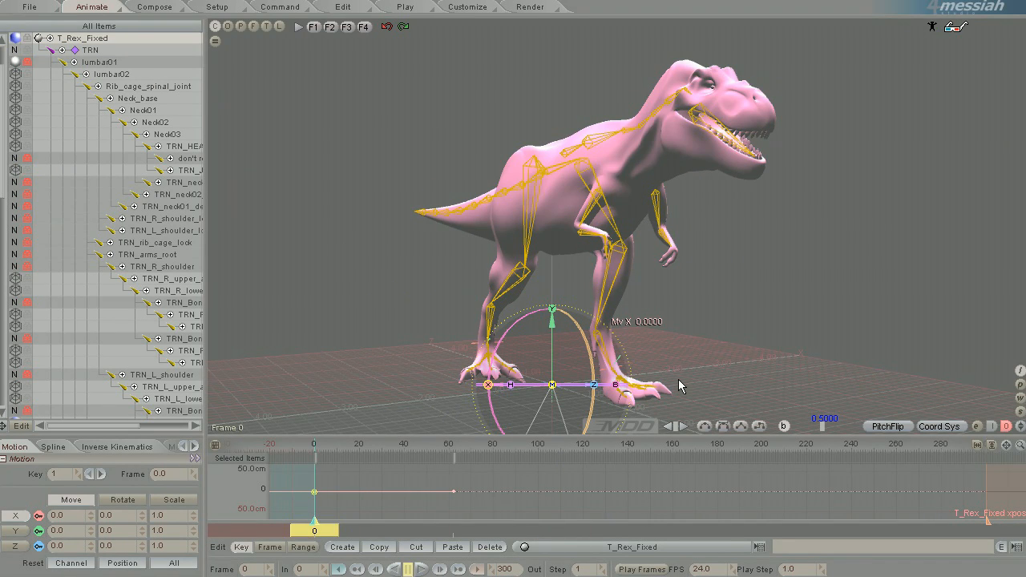
{"action": "mouse_move", "coordinate": [807, 318]}
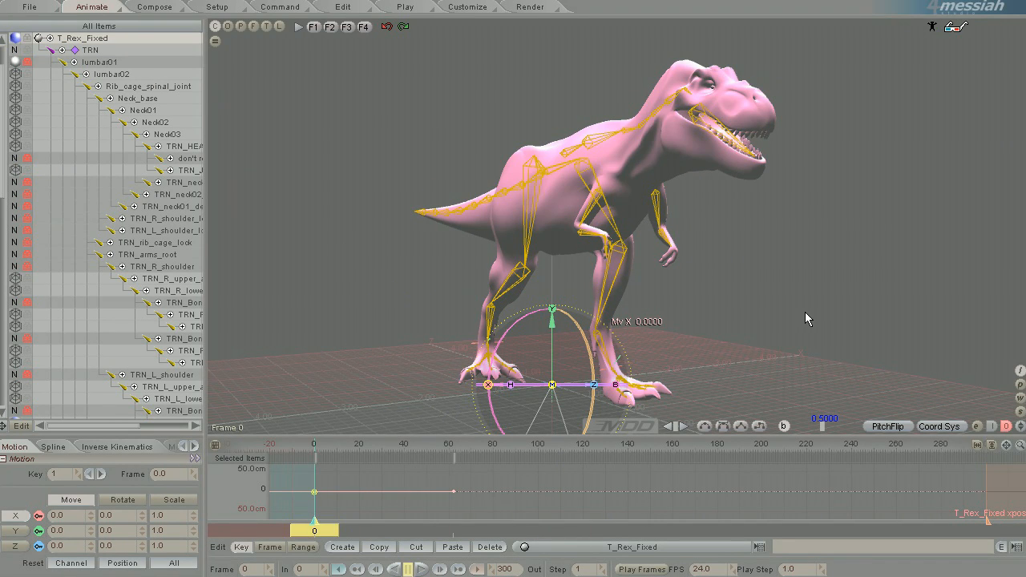
{"action": "left_click", "coordinate": [72, 38]}
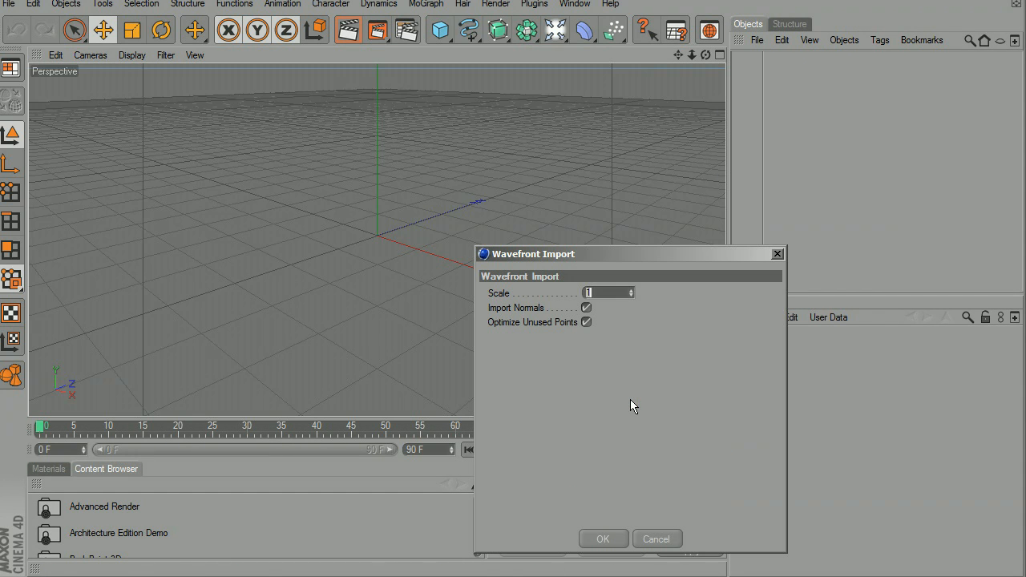
Step: Accept the Wavefront import of T_Rex_Fixed, then add and select a HyperNURBS object
{"action": "left_click", "coordinate": [603, 538]}
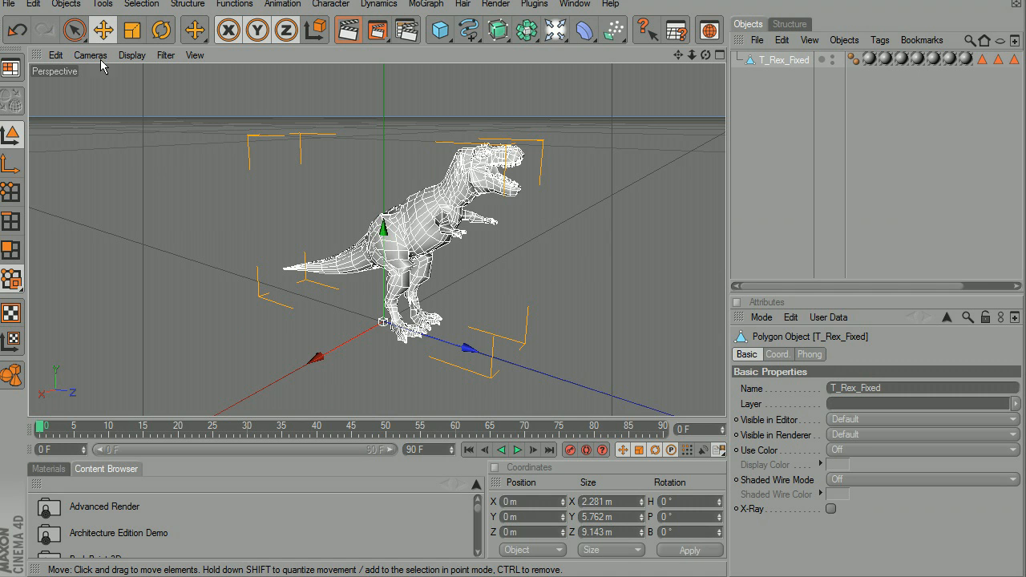
{"action": "left_click", "coordinate": [67, 4]}
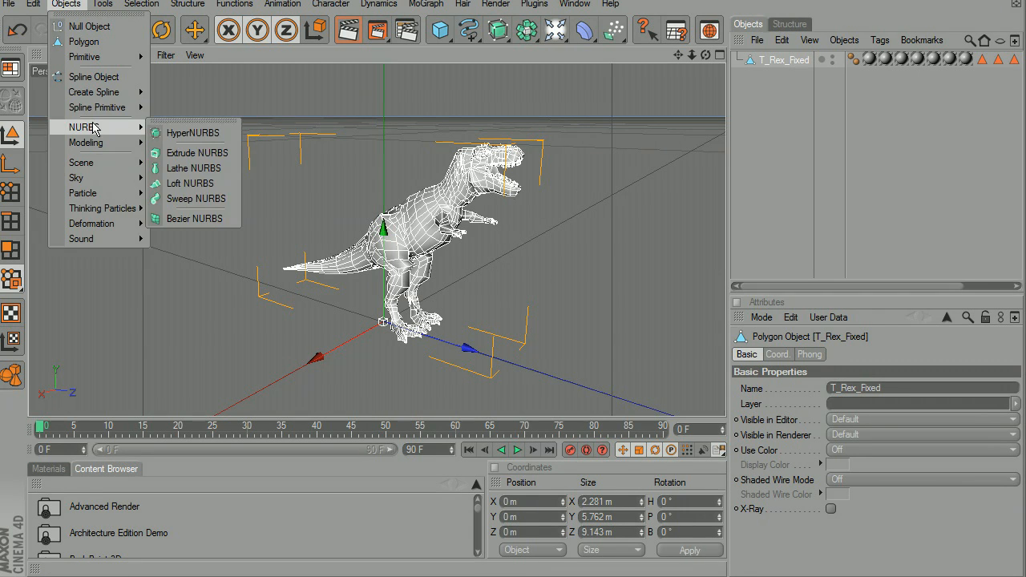
{"action": "left_click", "coordinate": [192, 132]}
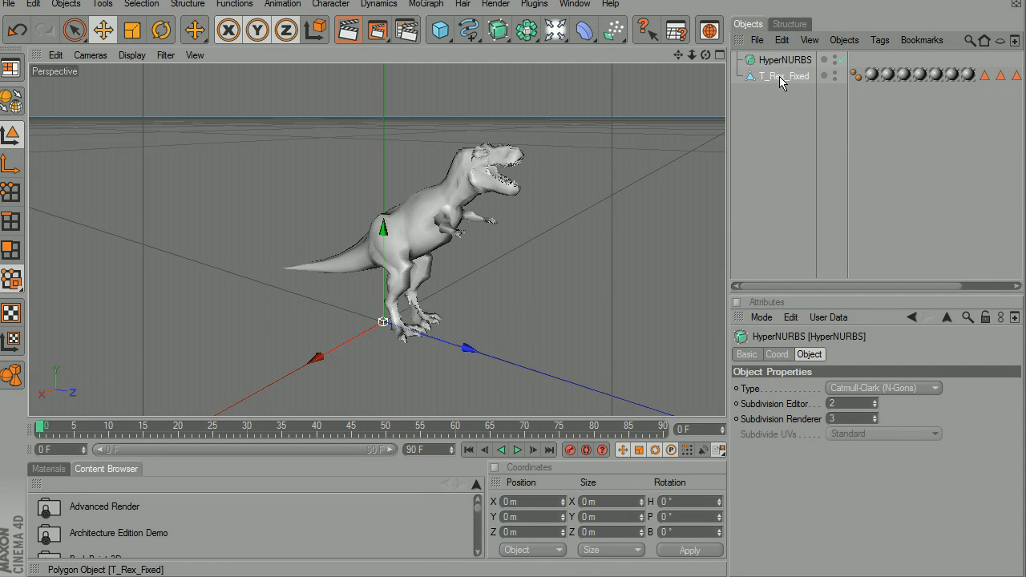
{"action": "mouse_move", "coordinate": [798, 60]}
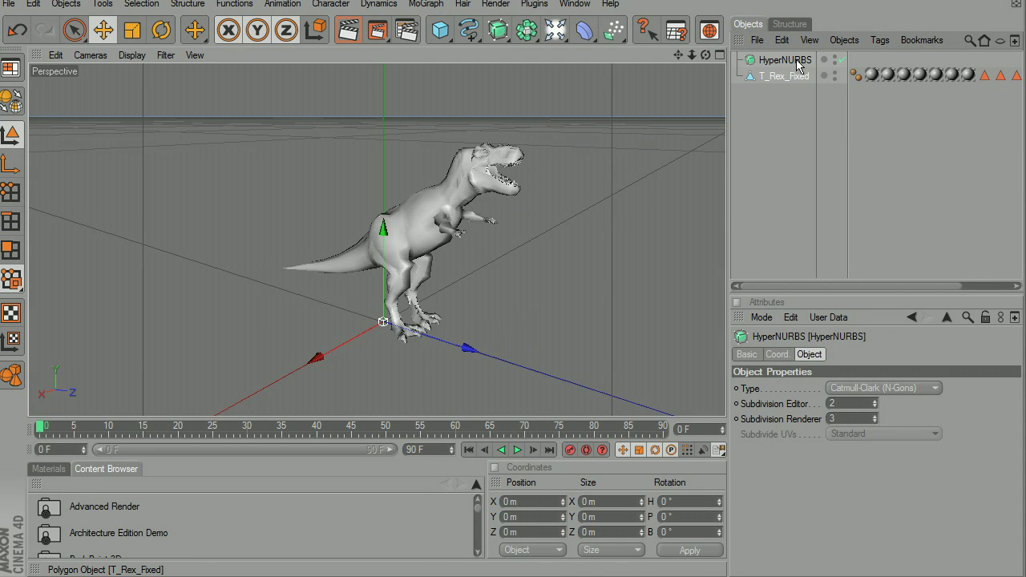
{"action": "left_click", "coordinate": [792, 76]}
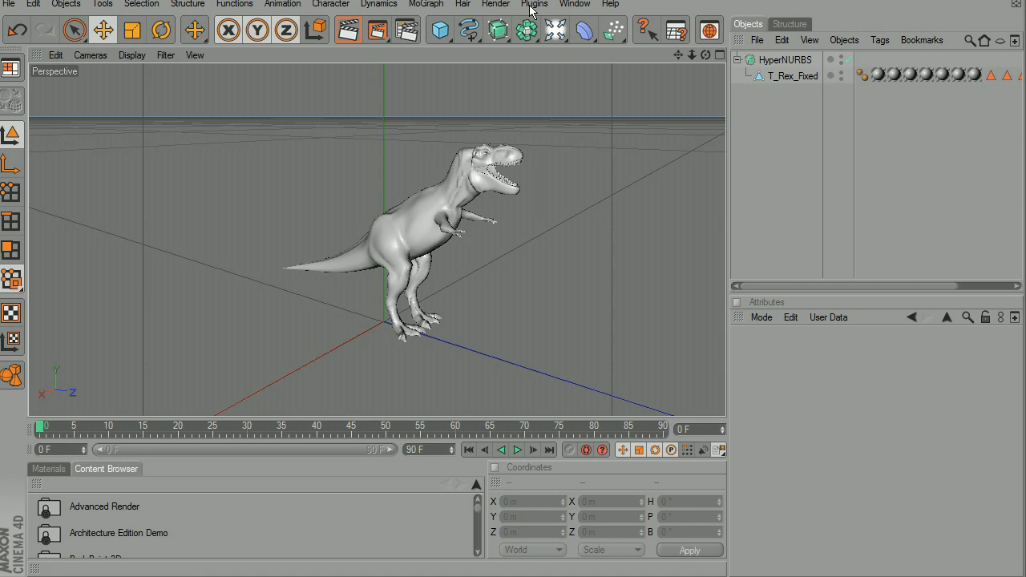
Step: Add an MDD Reader object and load DonsDino_01\T_Rex_Fixed.mdd (3054 points, 301 frames)
{"action": "left_click", "coordinate": [533, 4]}
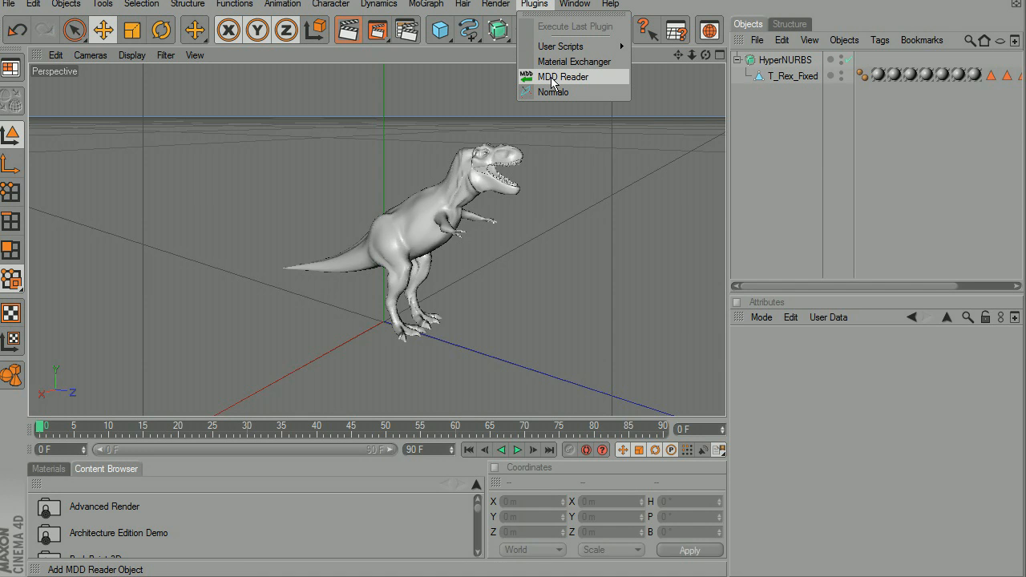
{"action": "left_click", "coordinate": [562, 77]}
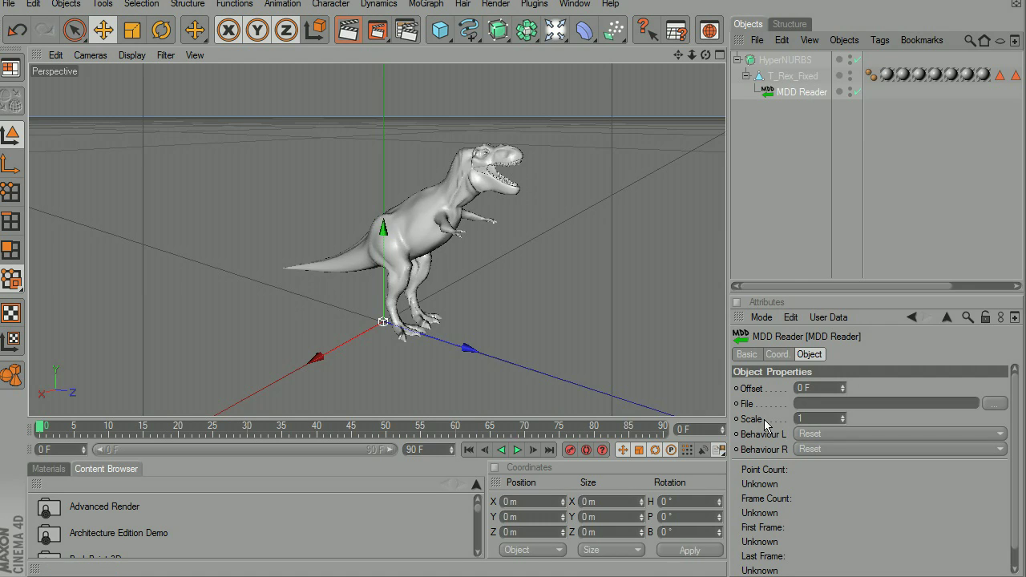
{"action": "mouse_move", "coordinate": [1002, 401]}
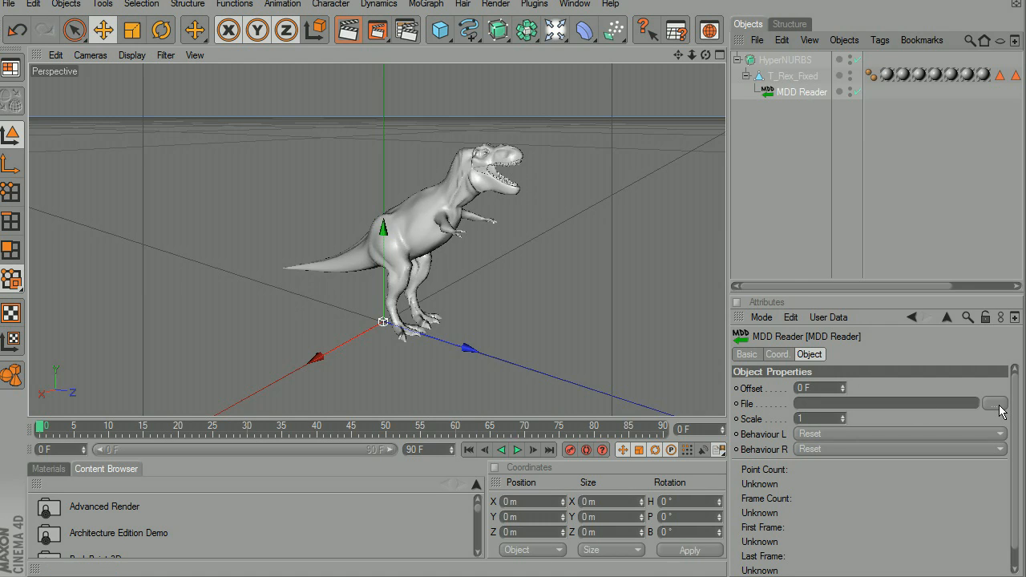
{"action": "left_click", "coordinate": [1000, 401]}
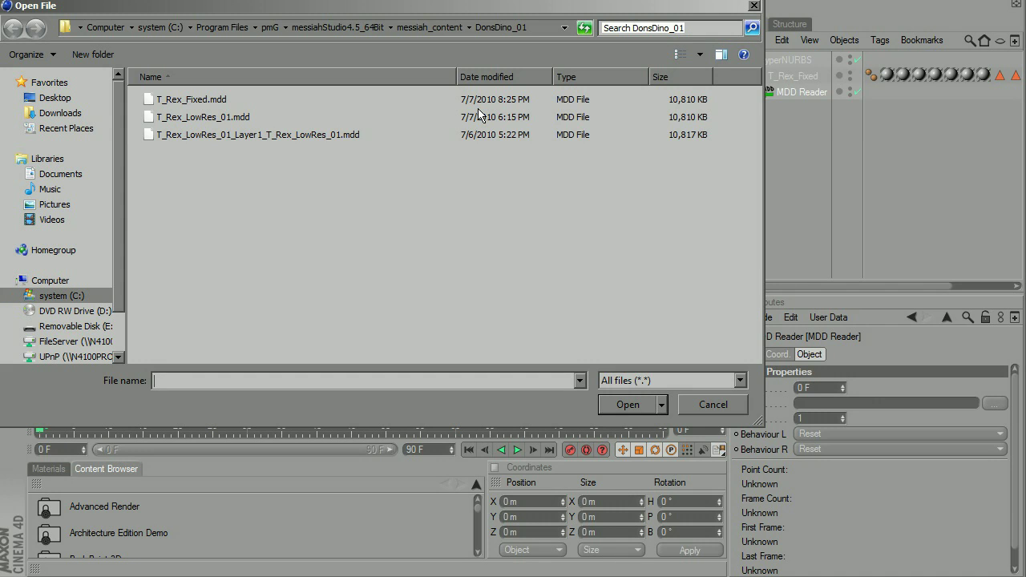
{"action": "mouse_move", "coordinate": [421, 132]}
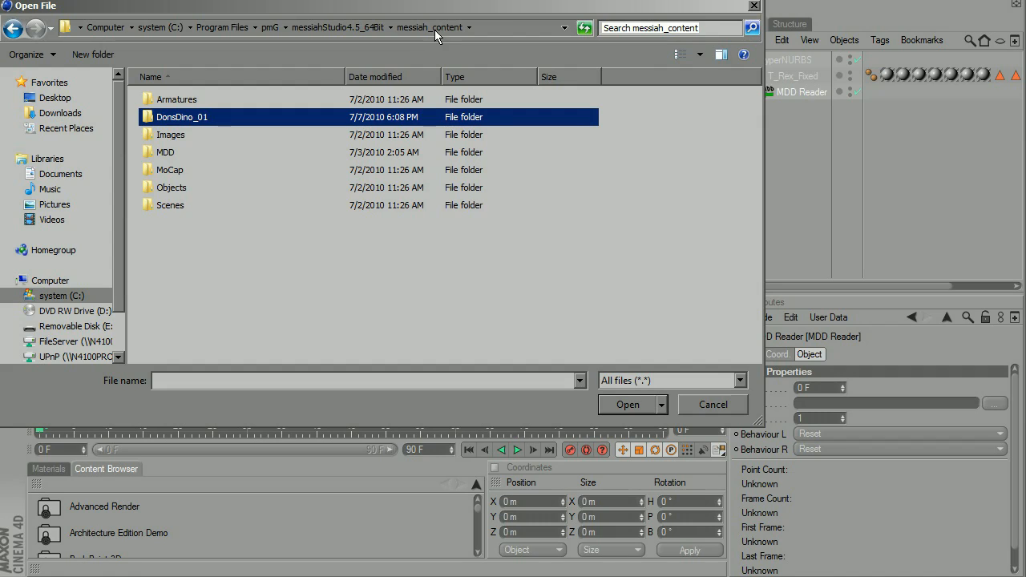
{"action": "mouse_move", "coordinate": [186, 246]}
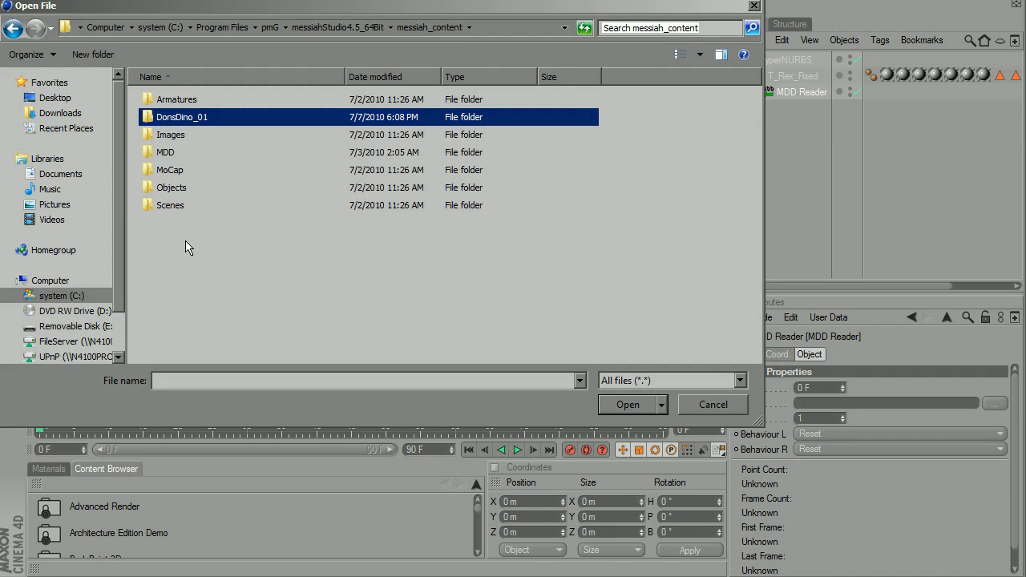
{"action": "mouse_move", "coordinate": [289, 126]}
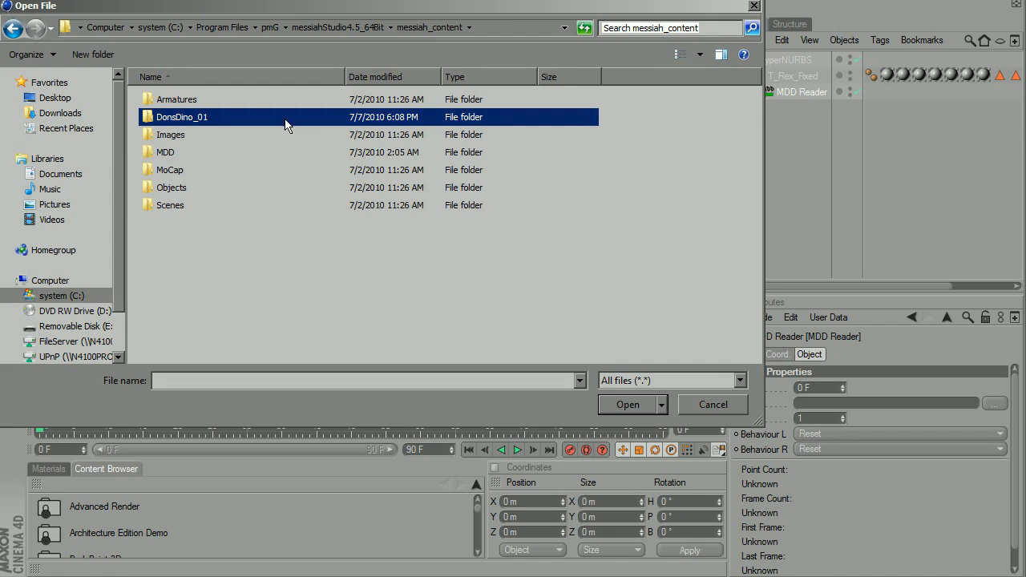
{"action": "mouse_move", "coordinate": [167, 126]}
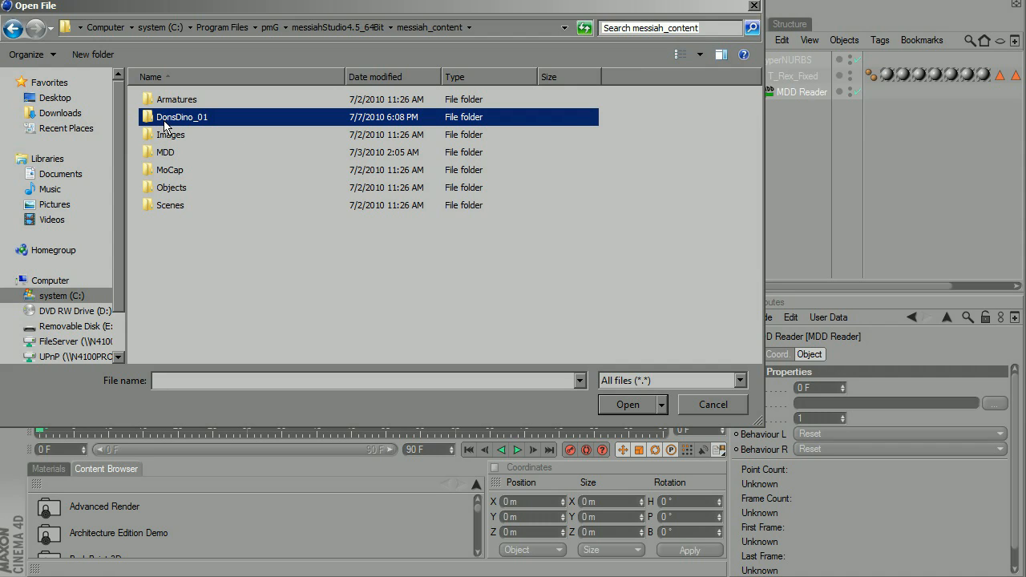
{"action": "double_click", "coordinate": [181, 116]}
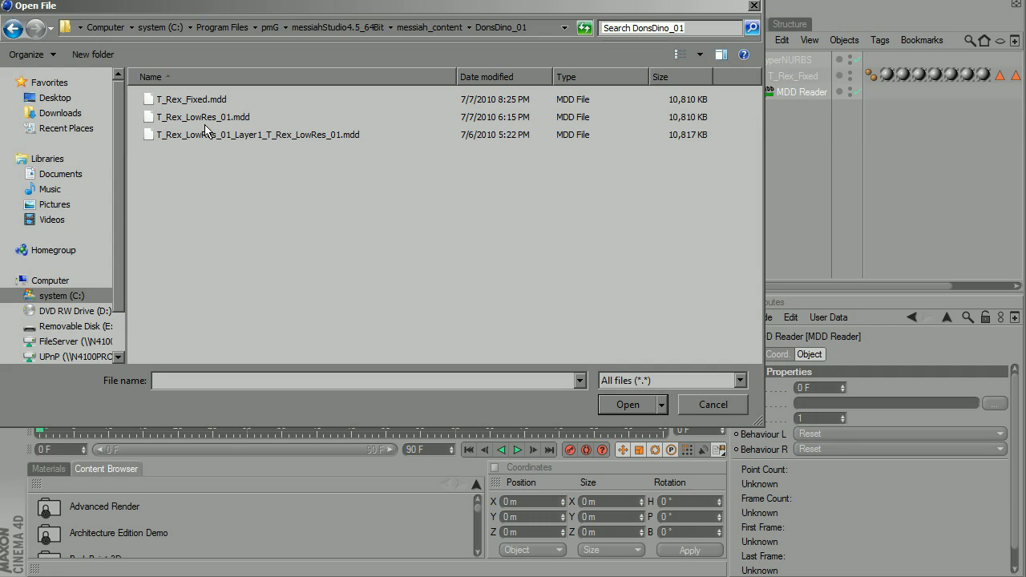
{"action": "mouse_move", "coordinate": [188, 100]}
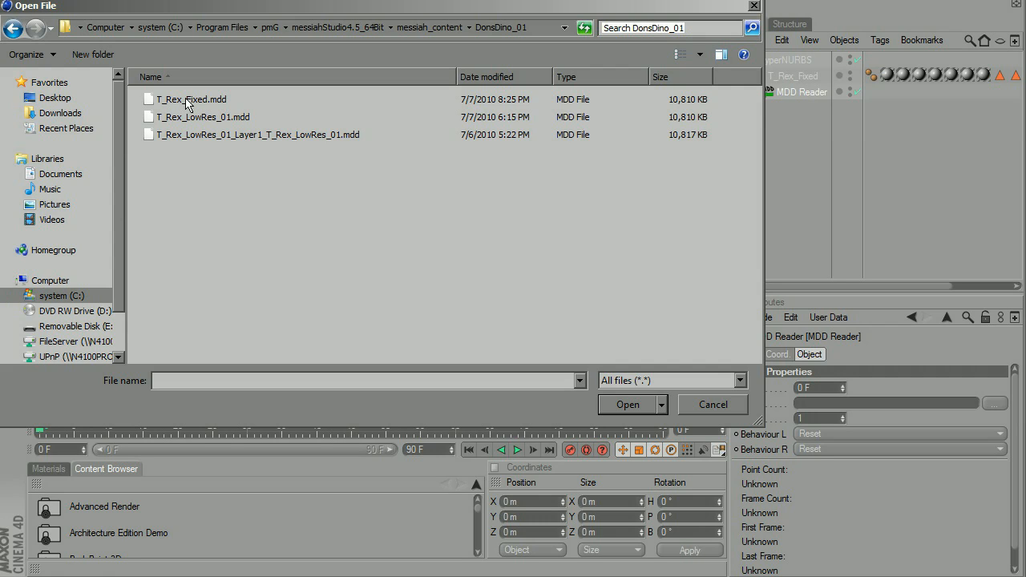
{"action": "left_click", "coordinate": [186, 100]}
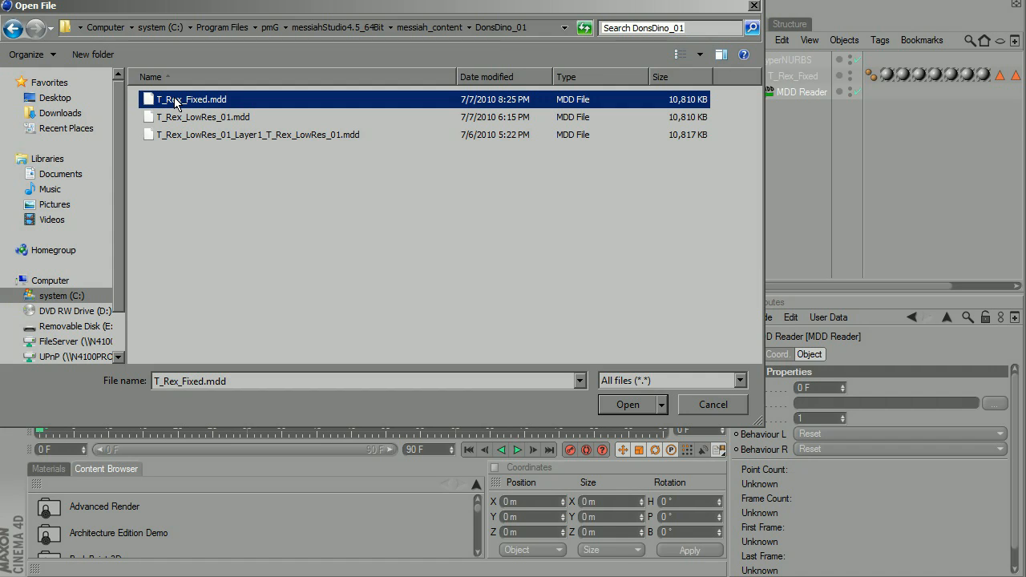
{"action": "mouse_move", "coordinate": [514, 366]}
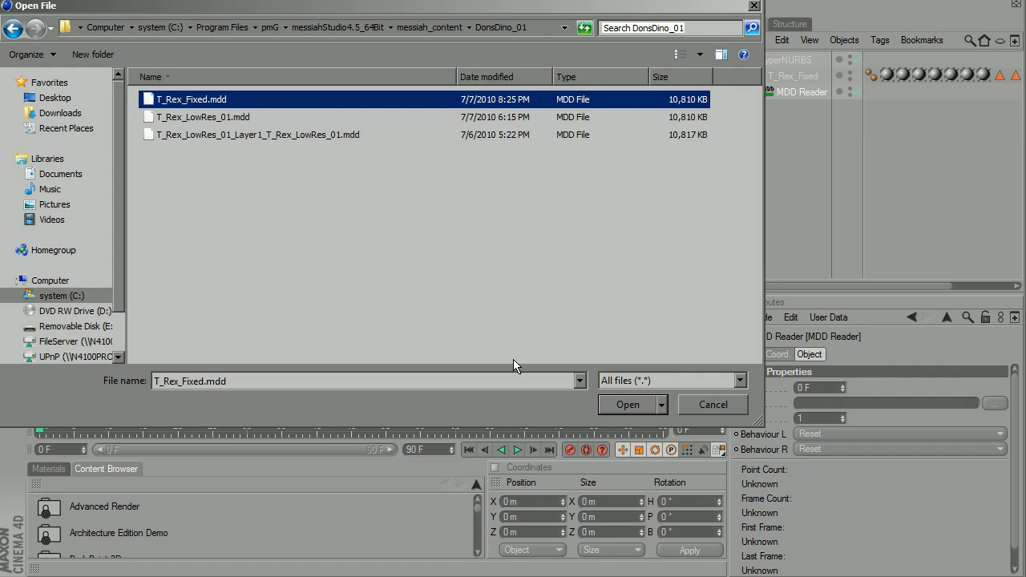
{"action": "left_click", "coordinate": [626, 404]}
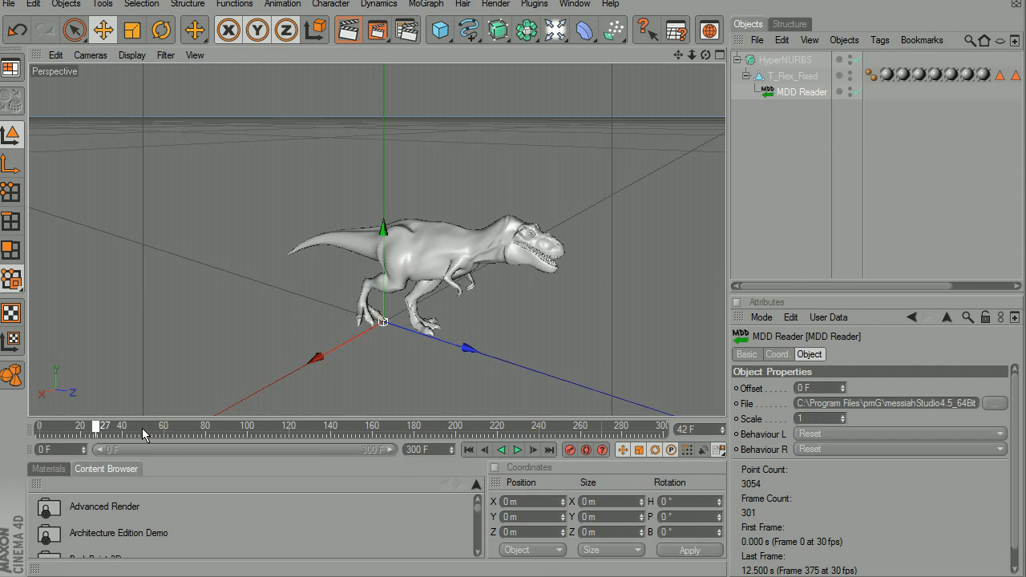
Step: Set the project settings to 24 fps with a 300-frame maximum time
{"action": "left_click_drag", "start_coordinate": [94, 425], "coordinate": [231, 426]}
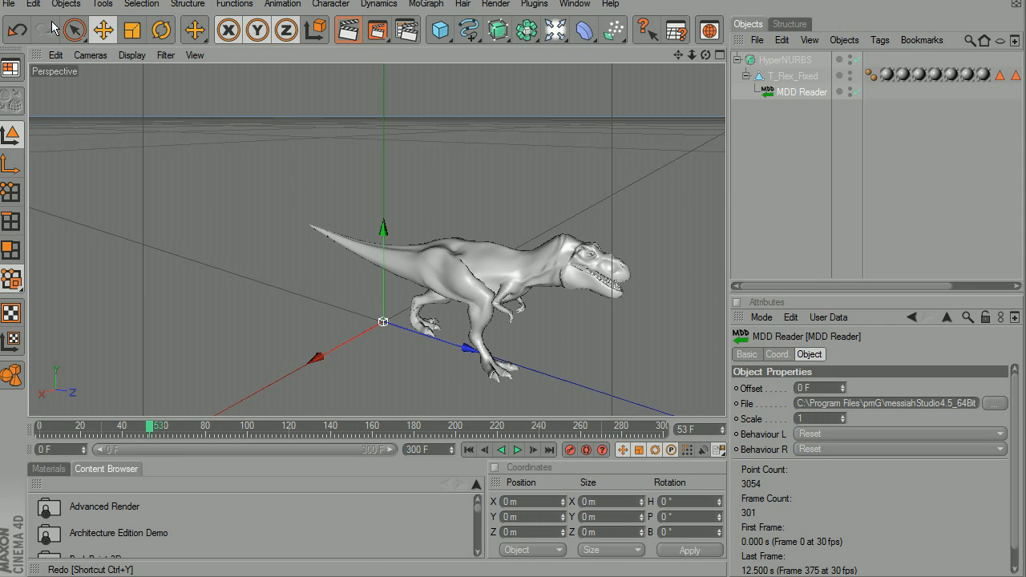
{"action": "left_click", "coordinate": [29, 5]}
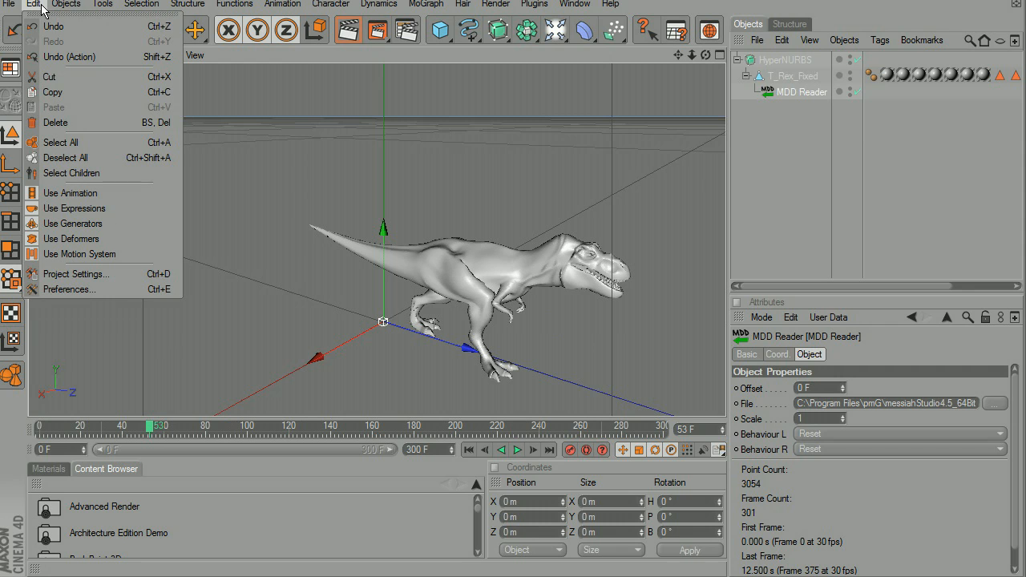
{"action": "left_click", "coordinate": [75, 274]}
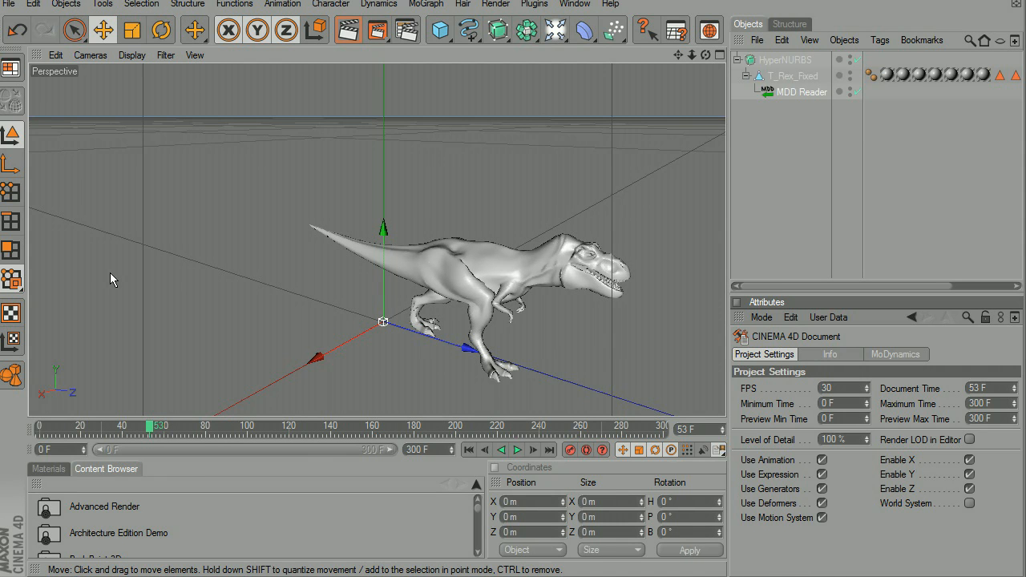
{"action": "mouse_move", "coordinate": [836, 394]}
{"action": "type", "text": "24"}
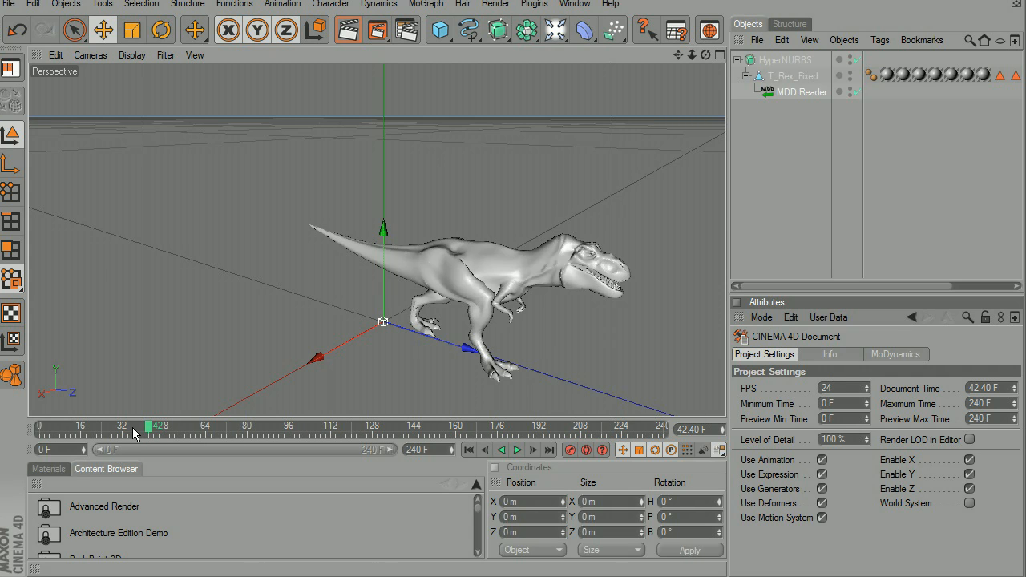
{"action": "mouse_move", "coordinate": [451, 455]}
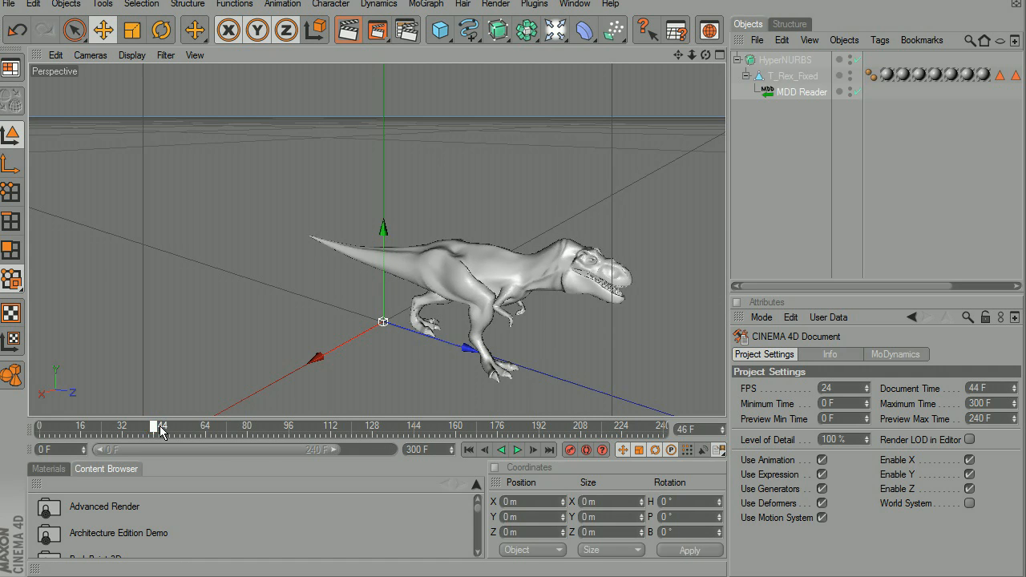
Step: Scrub the T-Rex walk between frames 130 and 200, stopping at frame 143
{"action": "left_click_drag", "start_coordinate": [161, 426], "coordinate": [175, 427]}
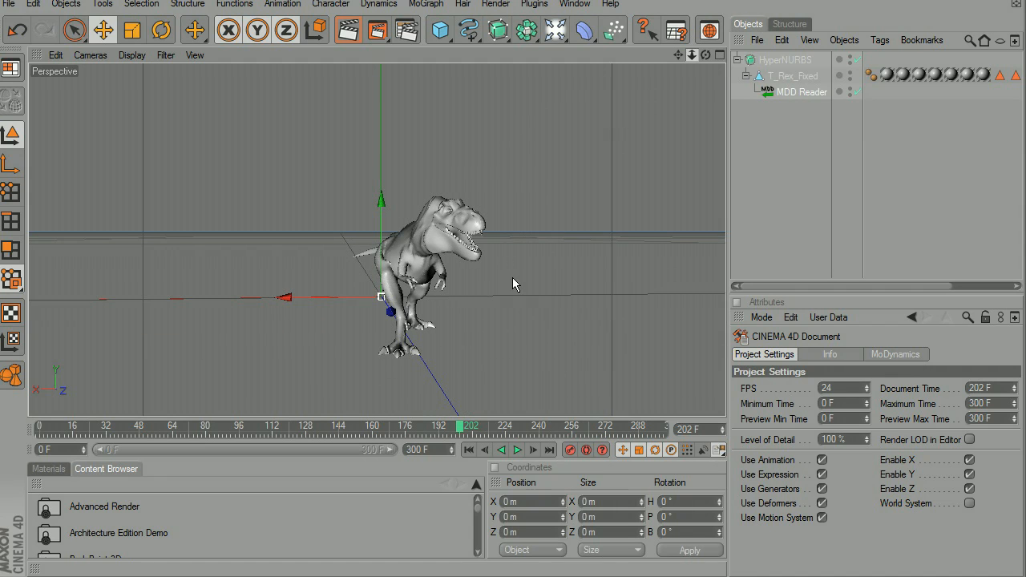
{"action": "left_click", "coordinate": [466, 426]}
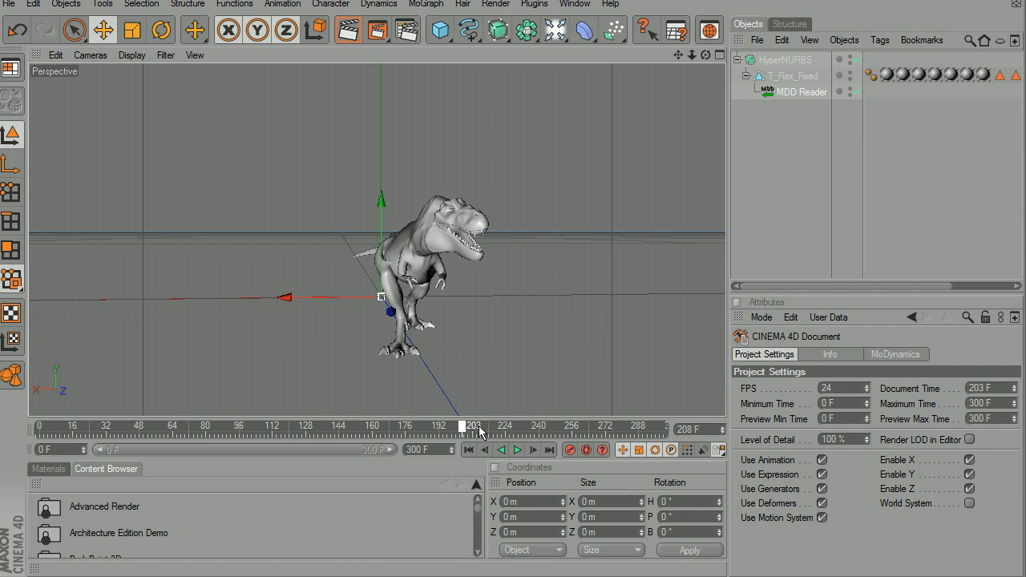
{"action": "left_click_drag", "start_coordinate": [473, 426], "coordinate": [661, 425]}
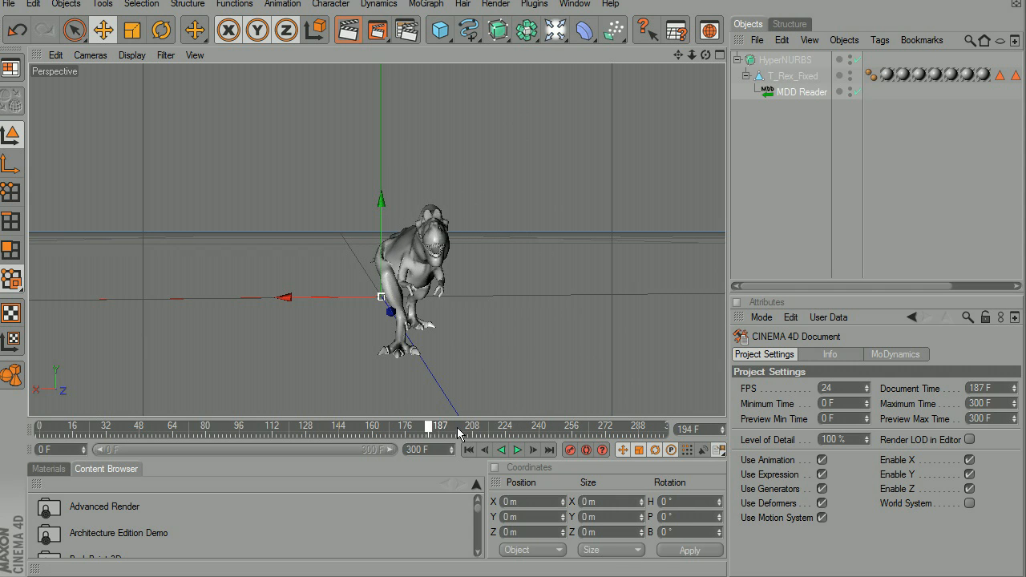
{"action": "left_click_drag", "start_coordinate": [438, 426], "coordinate": [409, 425]}
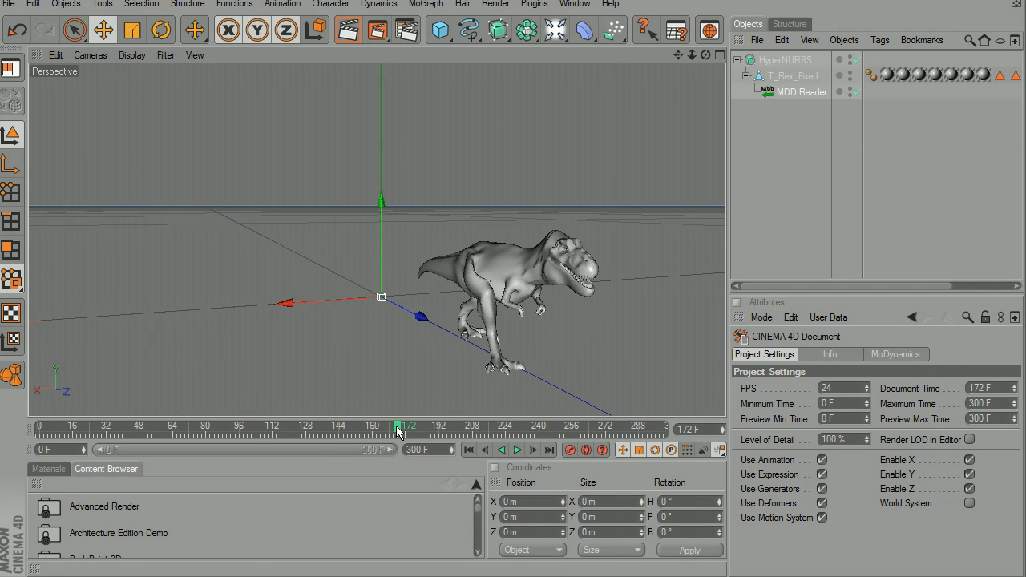
{"action": "left_click_drag", "start_coordinate": [398, 426], "coordinate": [310, 427]}
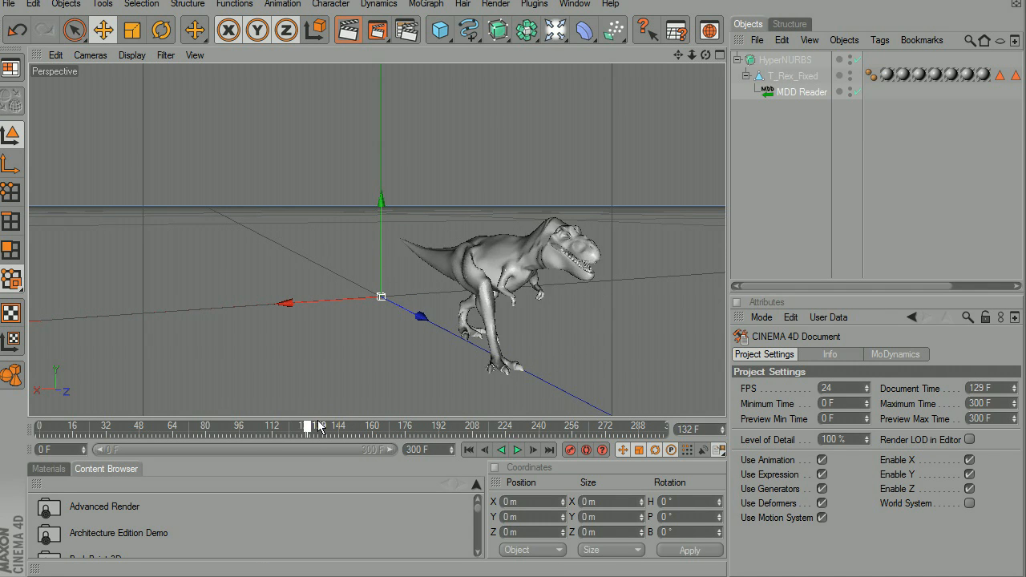
{"action": "left_click_drag", "start_coordinate": [310, 426], "coordinate": [339, 425]}
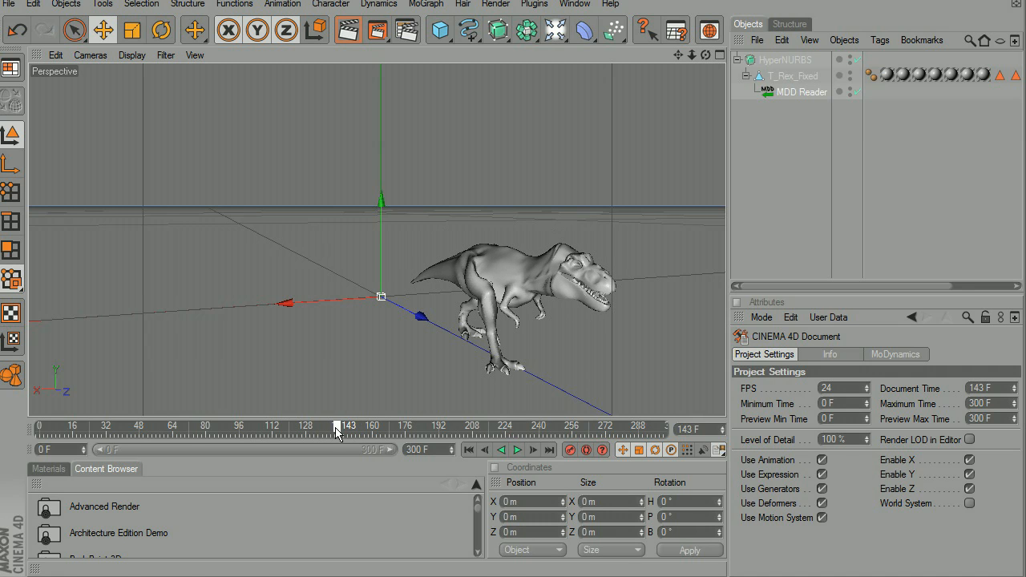
{"action": "left_click", "coordinate": [338, 425]}
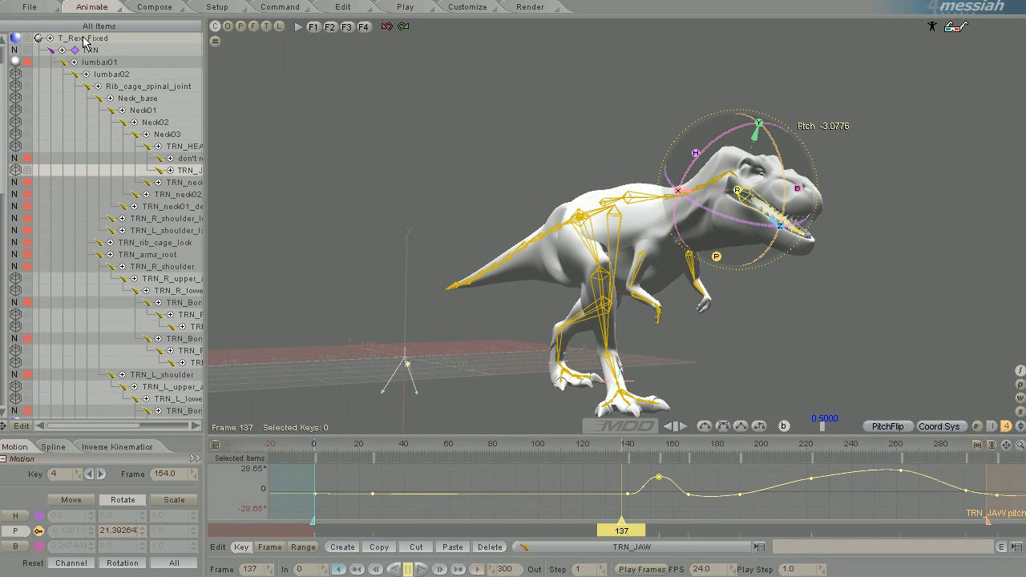
Step: Select T_Rex_Fixed and scrub to about frame 153 for the fastMDD capture
{"action": "left_click", "coordinate": [73, 37]}
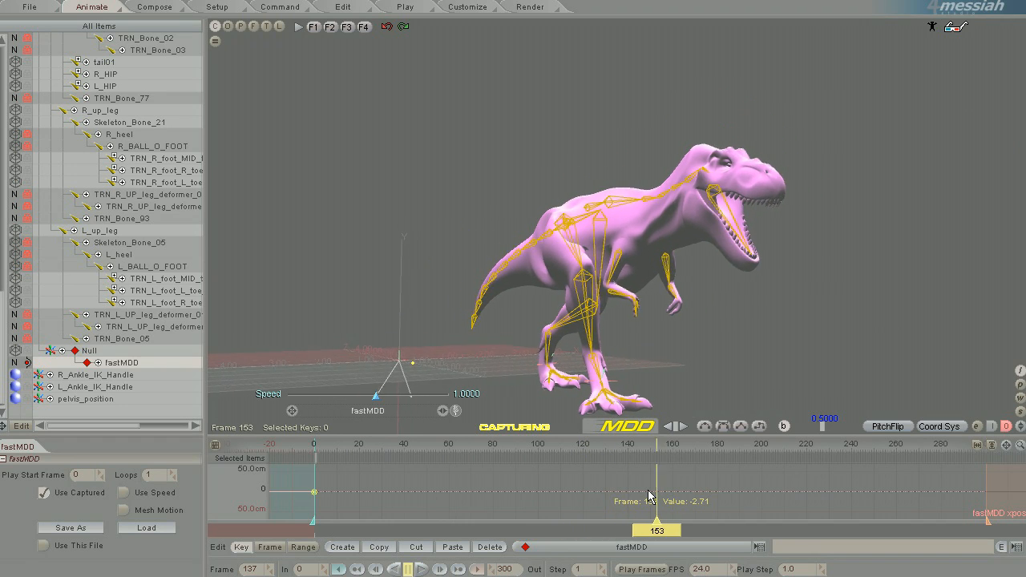
{"action": "left_click_drag", "start_coordinate": [649, 528], "coordinate": [763, 529]}
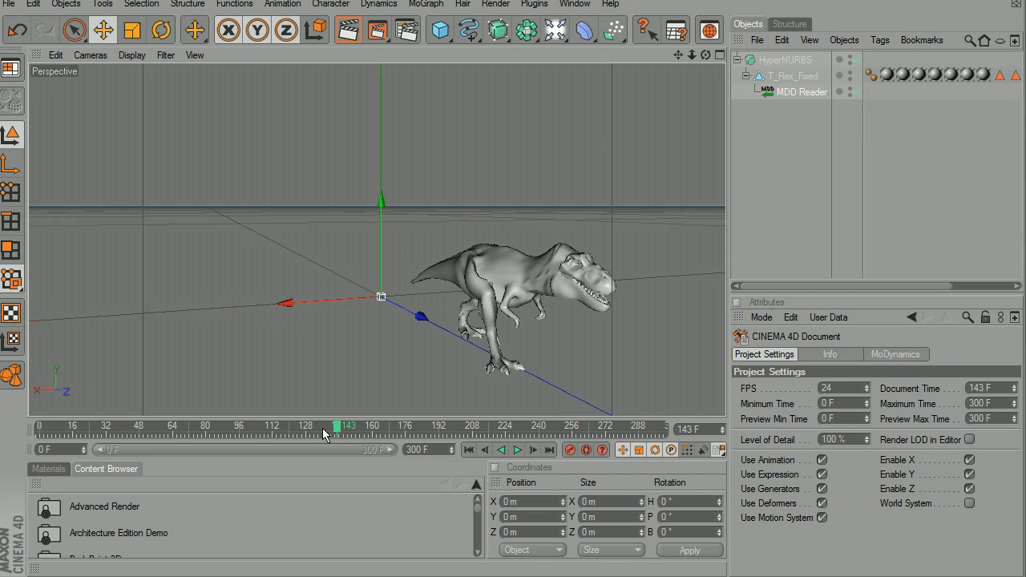
{"action": "left_click_drag", "start_coordinate": [335, 426], "coordinate": [359, 426]}
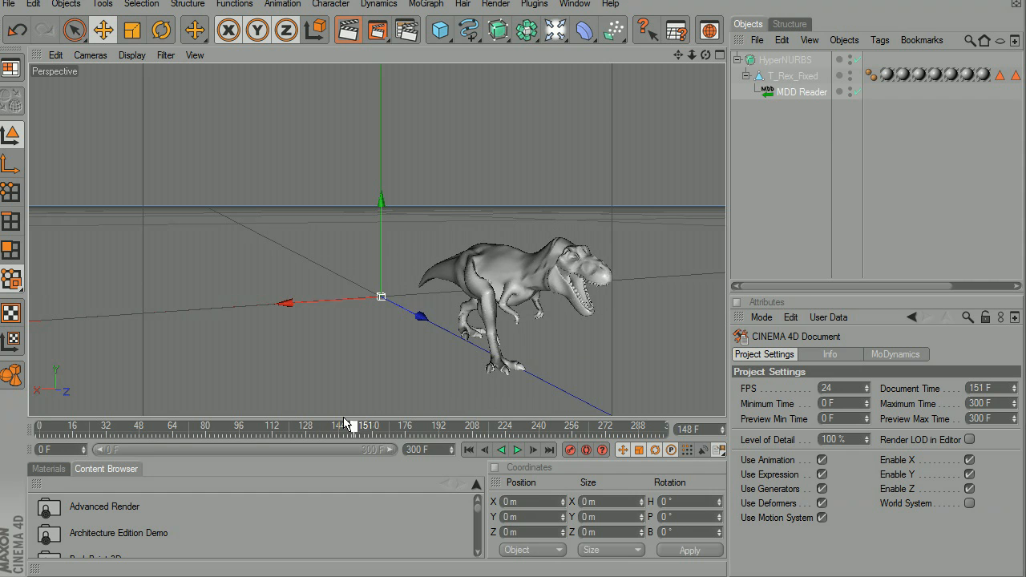
{"action": "left_click_drag", "start_coordinate": [369, 426], "coordinate": [437, 426]}
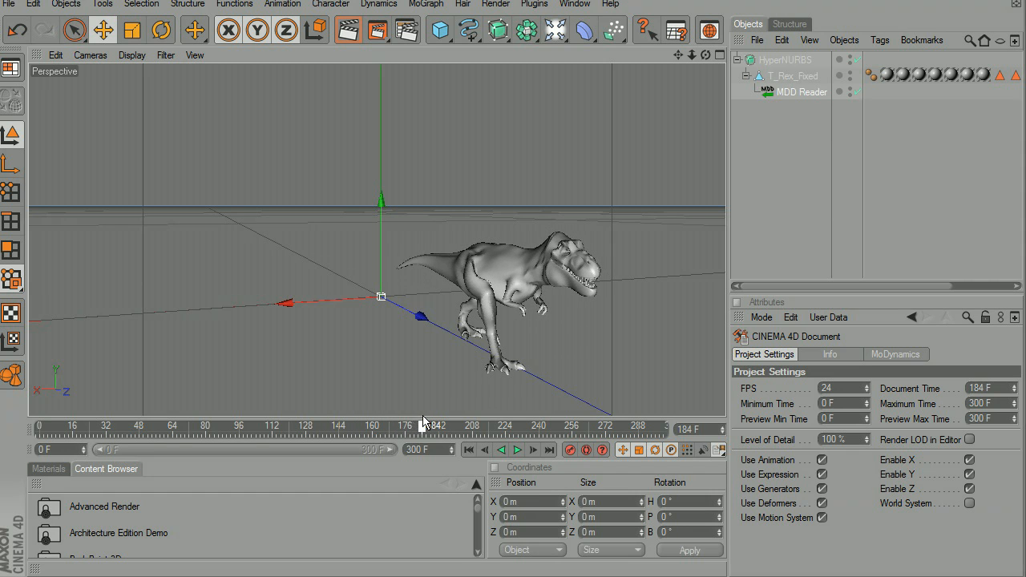